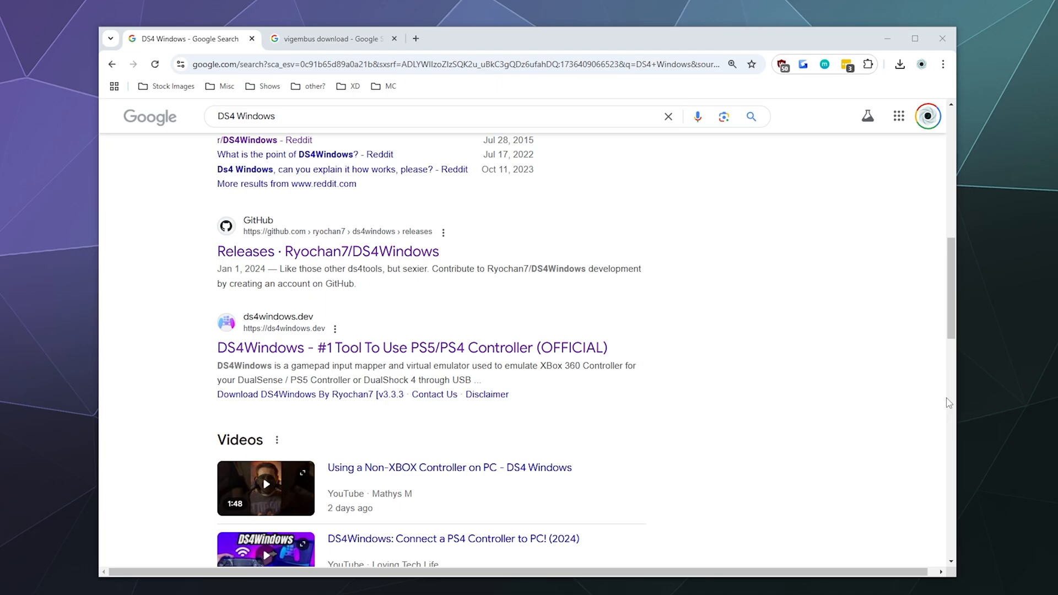
pyautogui.moveTo(697, 325)
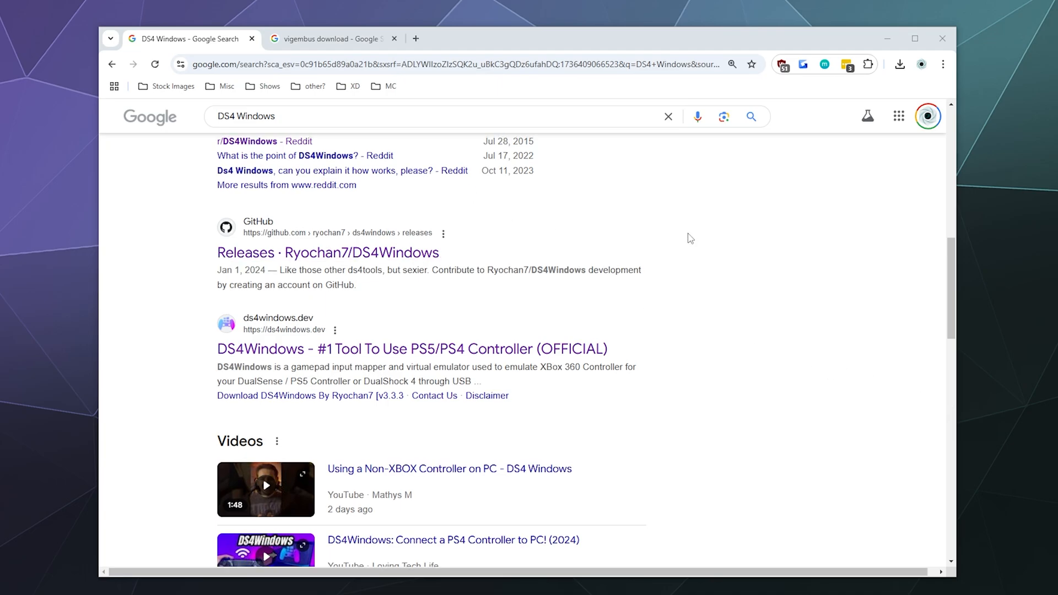
# Step: From the Ryochan7/DS4Windows releases page, save the .NET 8 Desktop Runtime x64 installer into DS4 Win 2025
pyautogui.scroll(3)
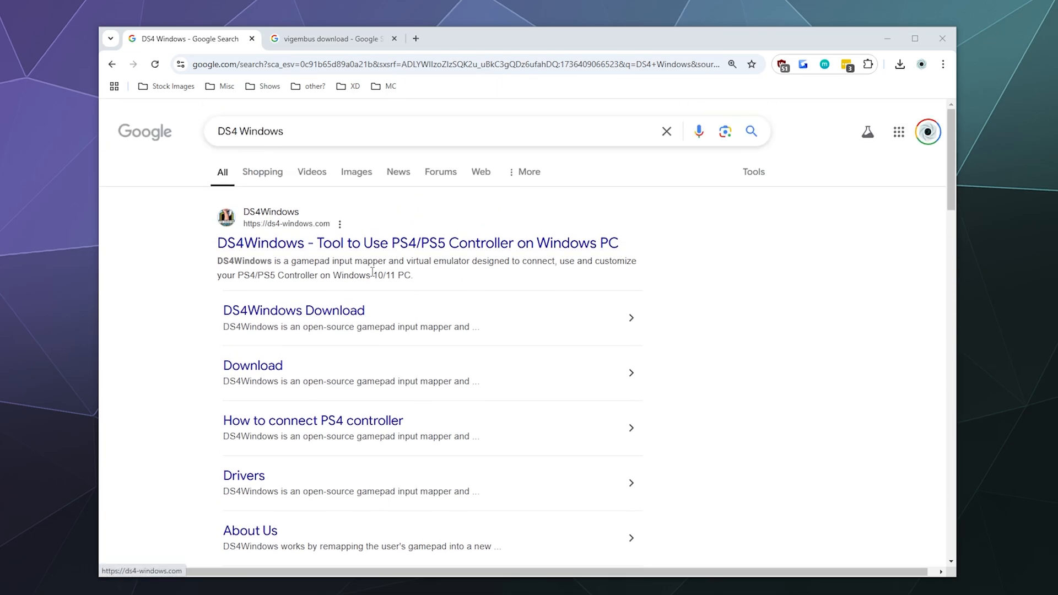
pyautogui.scroll(-3)
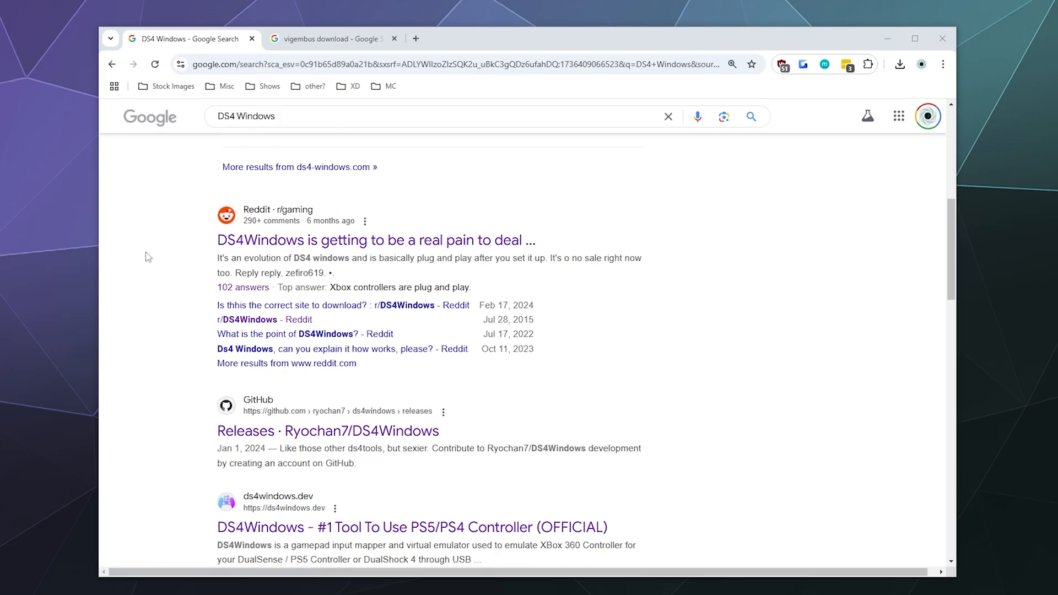
pyautogui.scroll(-3)
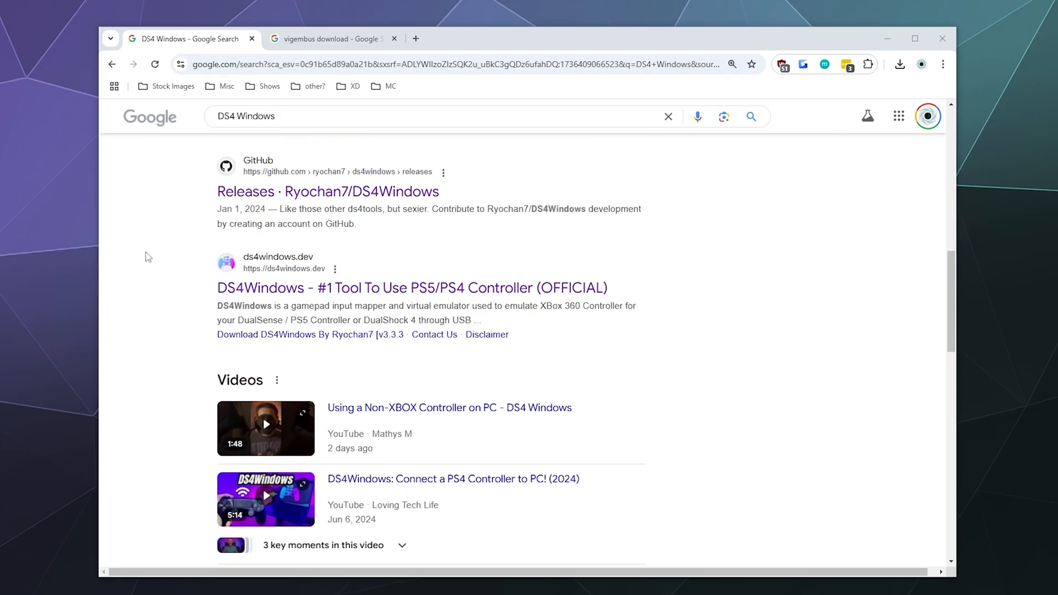
pyautogui.moveTo(209, 195)
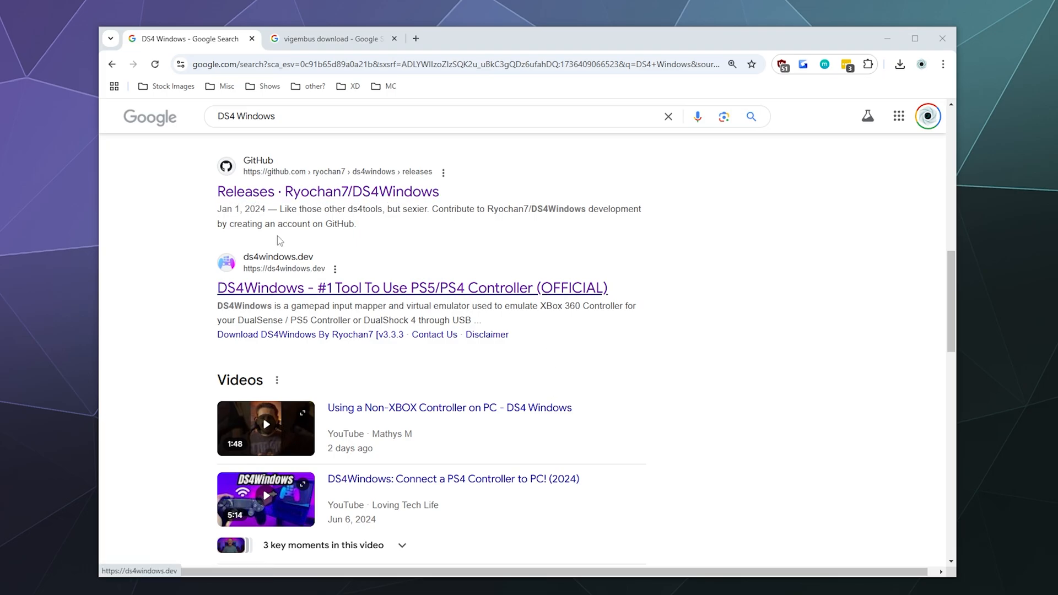
pyautogui.moveTo(250, 205)
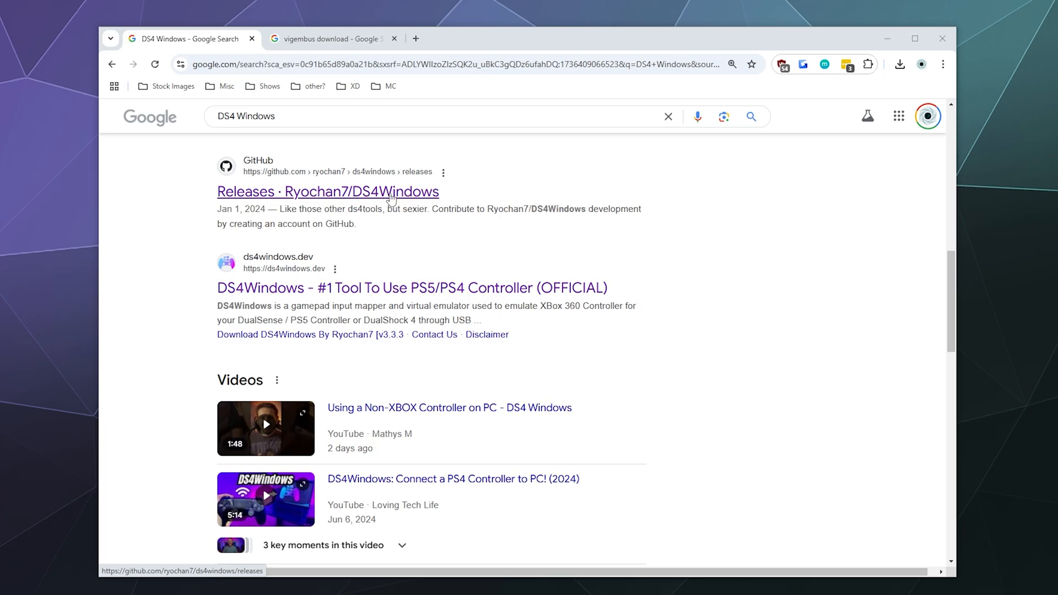
pyautogui.click(328, 192)
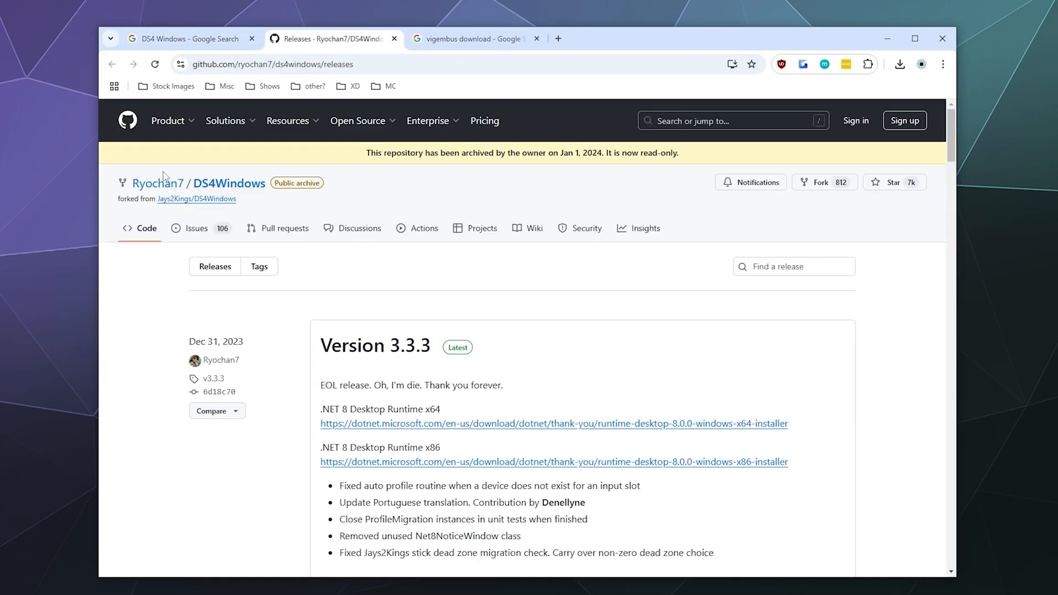
pyautogui.scroll(-3)
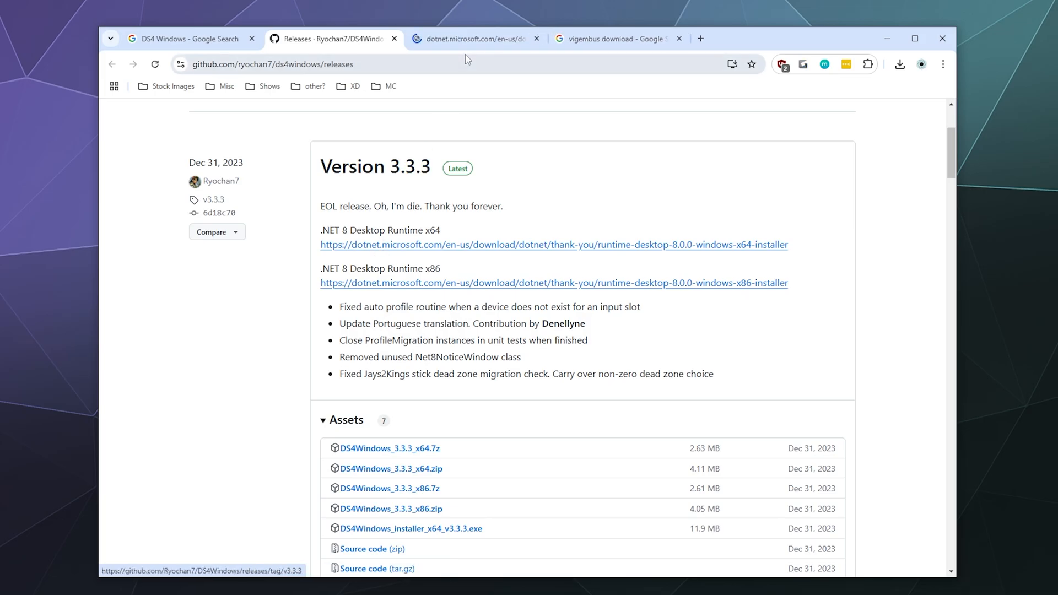
pyautogui.click(551, 245)
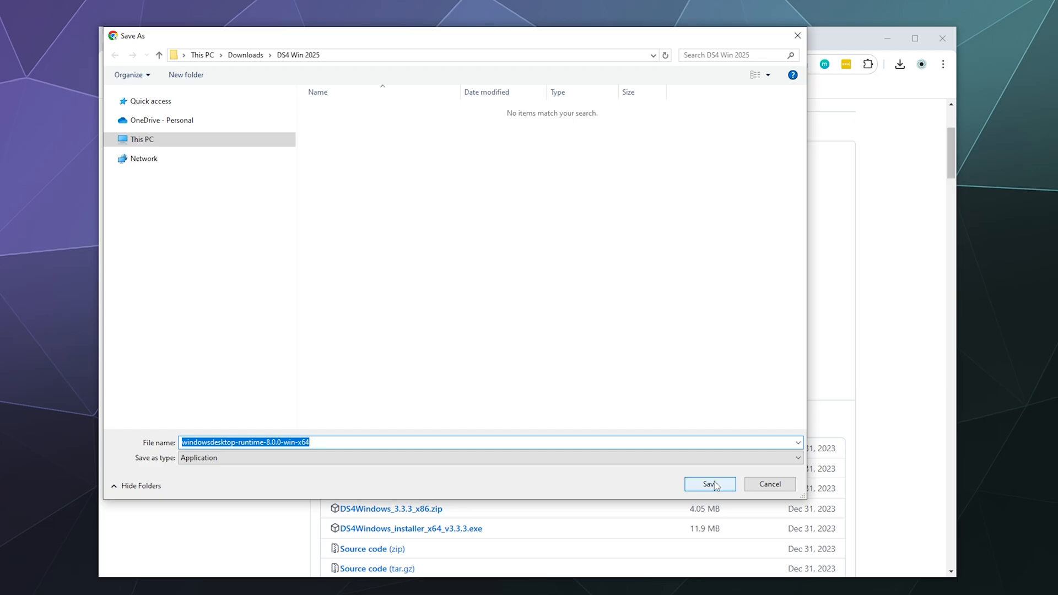
pyautogui.click(710, 484)
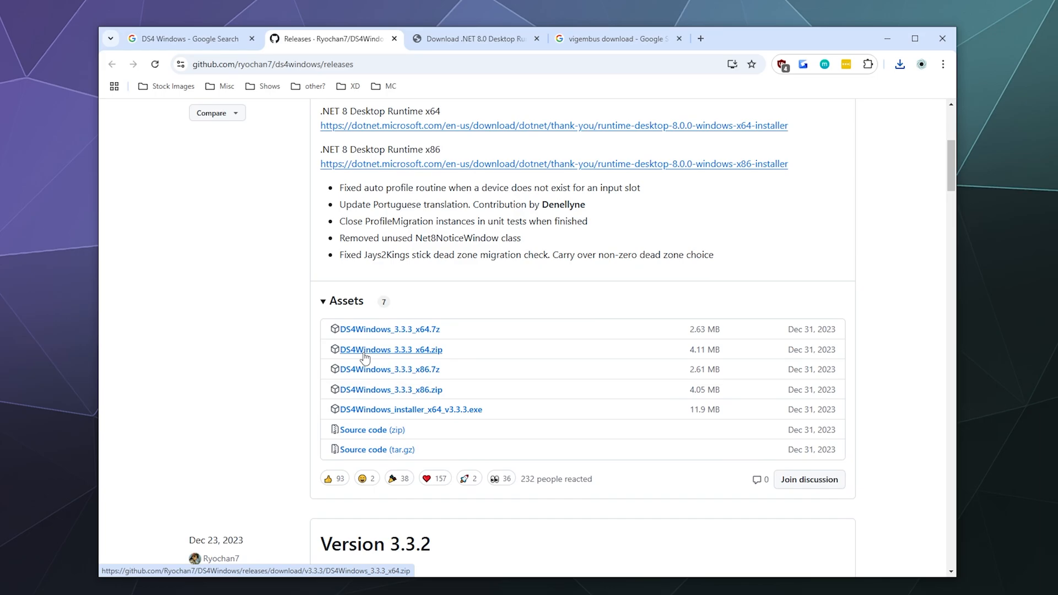
pyautogui.moveTo(388, 342)
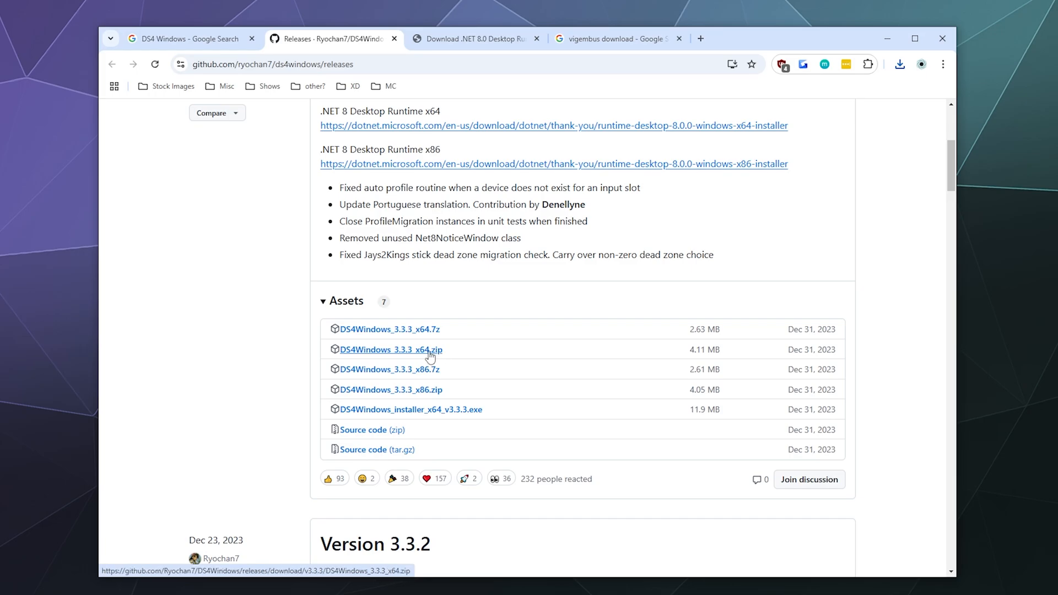
# Step: Save DS4Windows_3.3.3_x64.zip into the DS4 Win 2025 folder
pyautogui.click(390, 349)
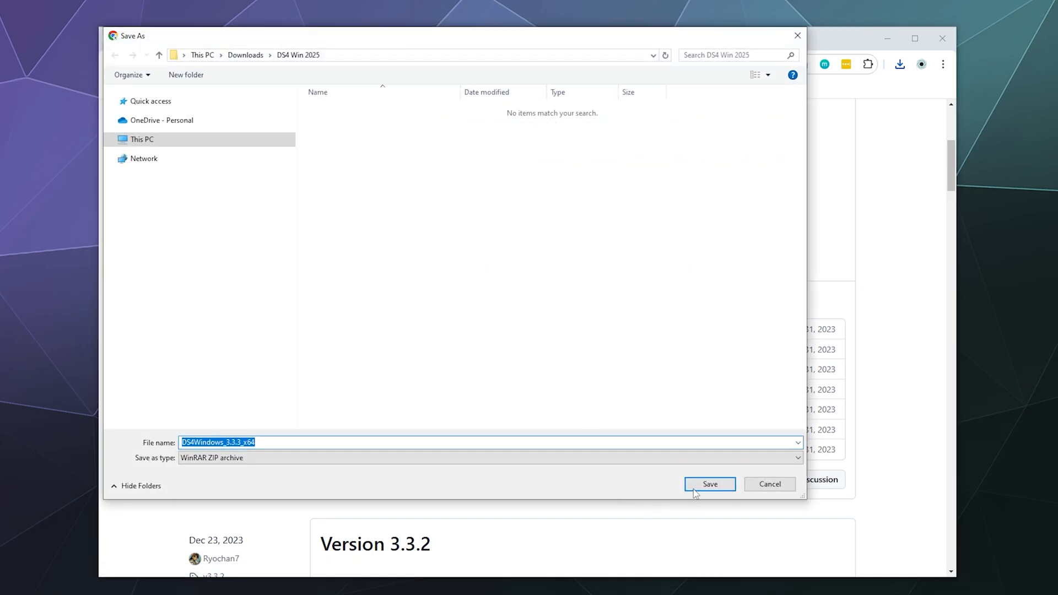
pyautogui.click(710, 484)
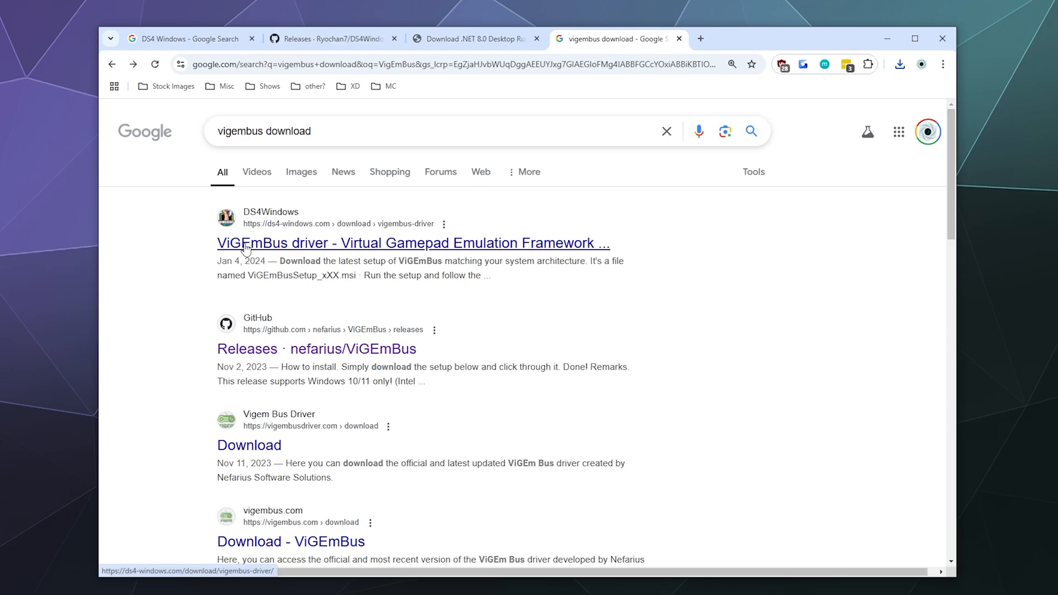
pyautogui.moveTo(171, 289)
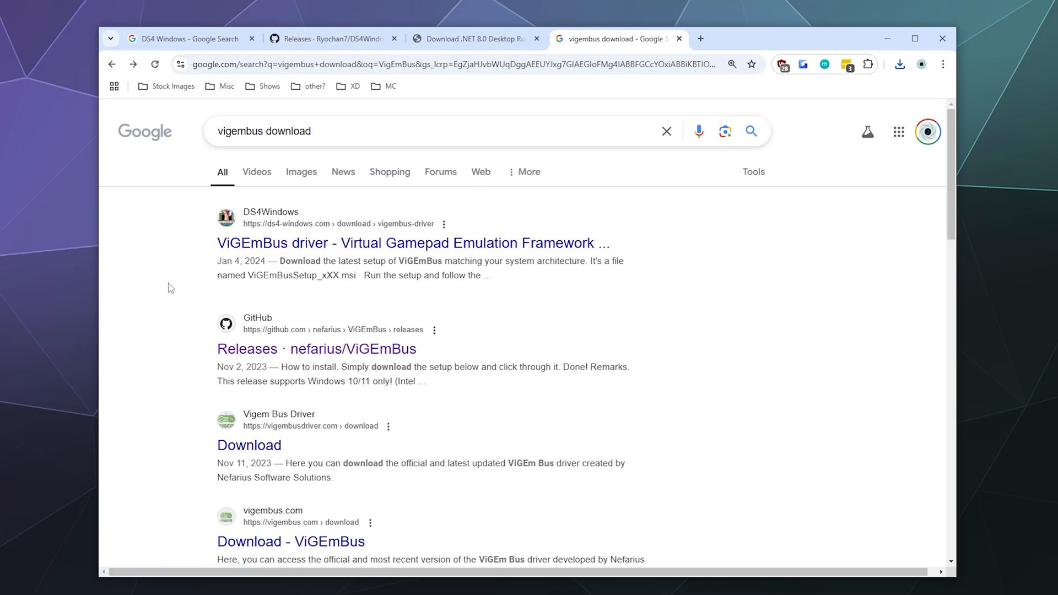
# Step: Scroll the 'vigembus download' results to the nefarius/ViGEmBus Releases entry
pyautogui.scroll(-3)
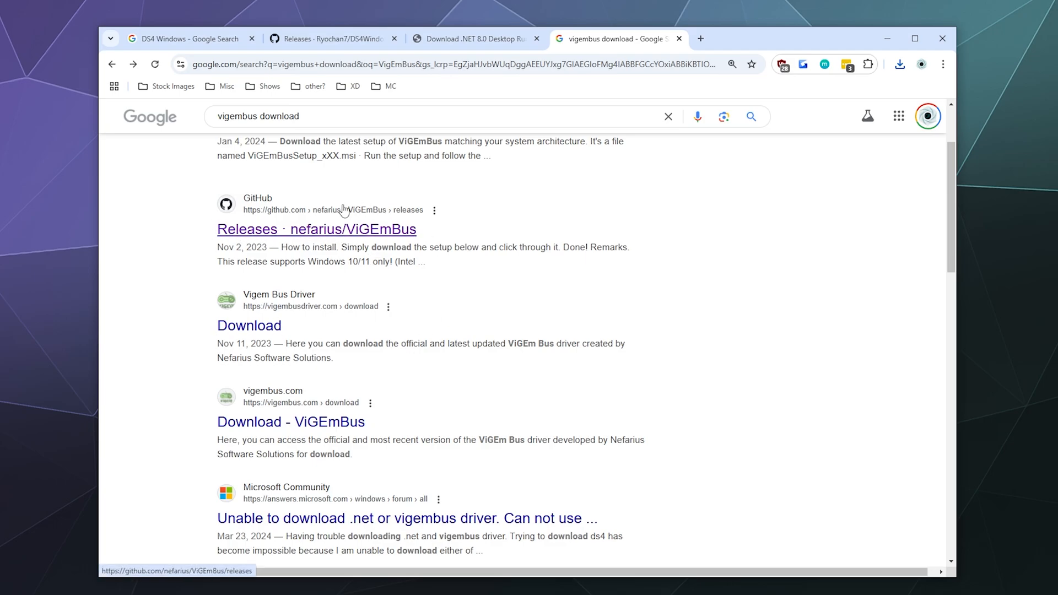
pyautogui.moveTo(384, 238)
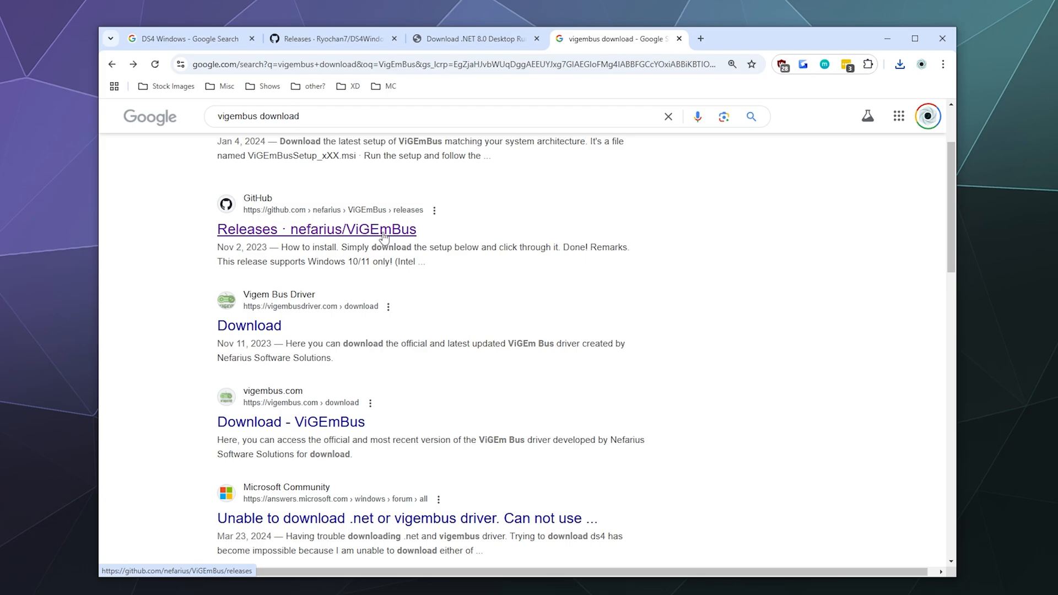
# Step: From the nefarius/ViGEmBus releases page, save ViGEmBus_1.22.0_x64_x86_arm64.exe into DS4 Win 2025
pyautogui.click(382, 229)
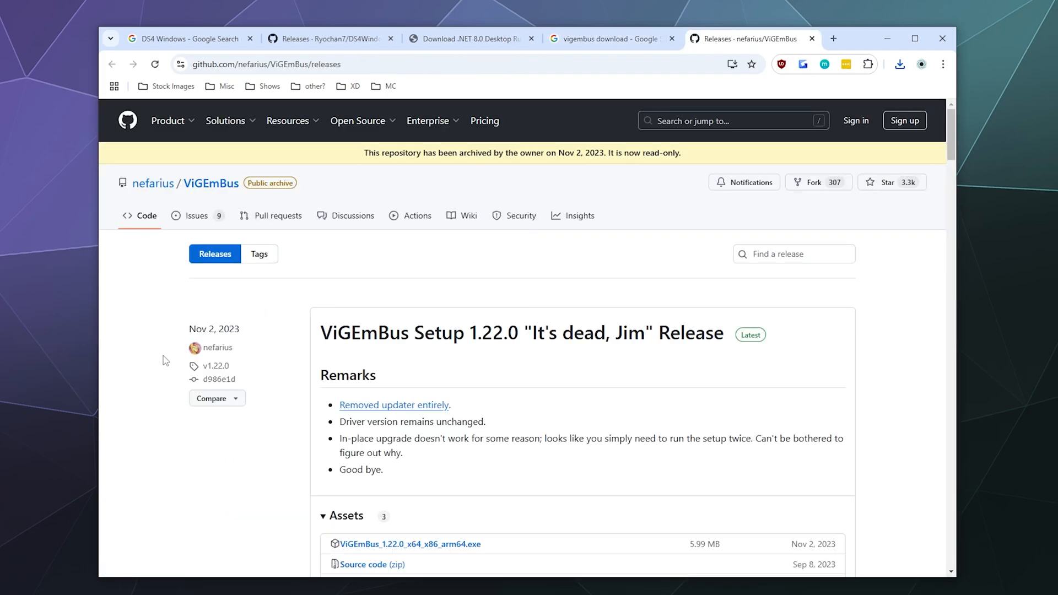
pyautogui.scroll(-3)
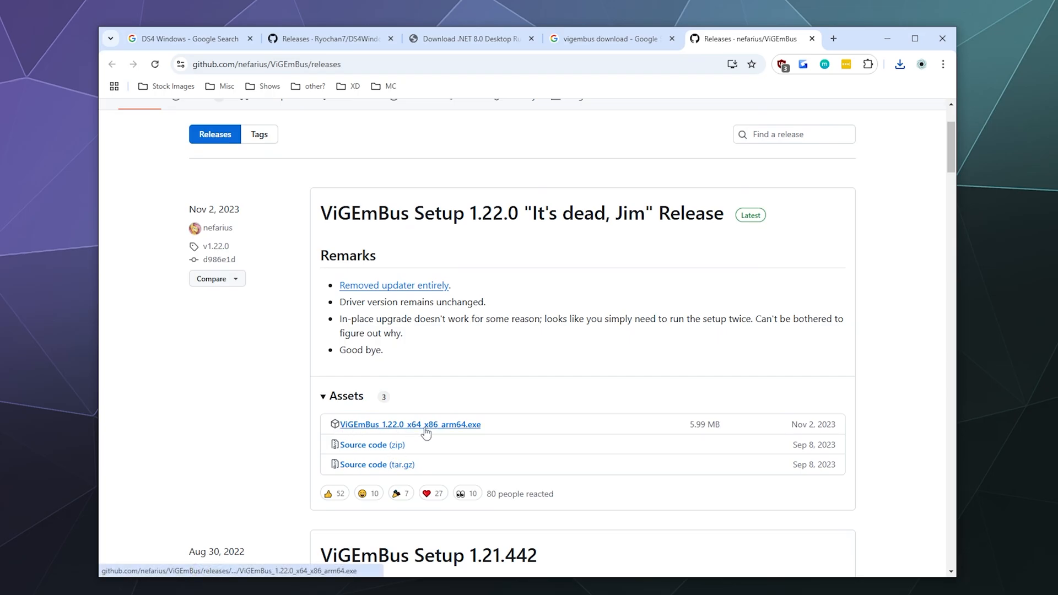
pyautogui.click(410, 424)
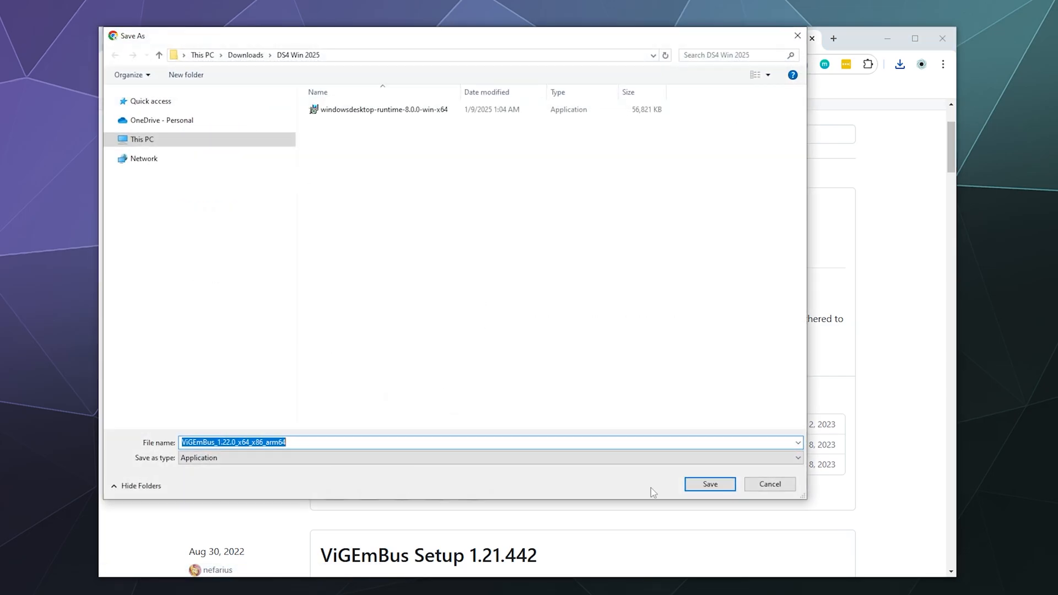
pyautogui.click(709, 484)
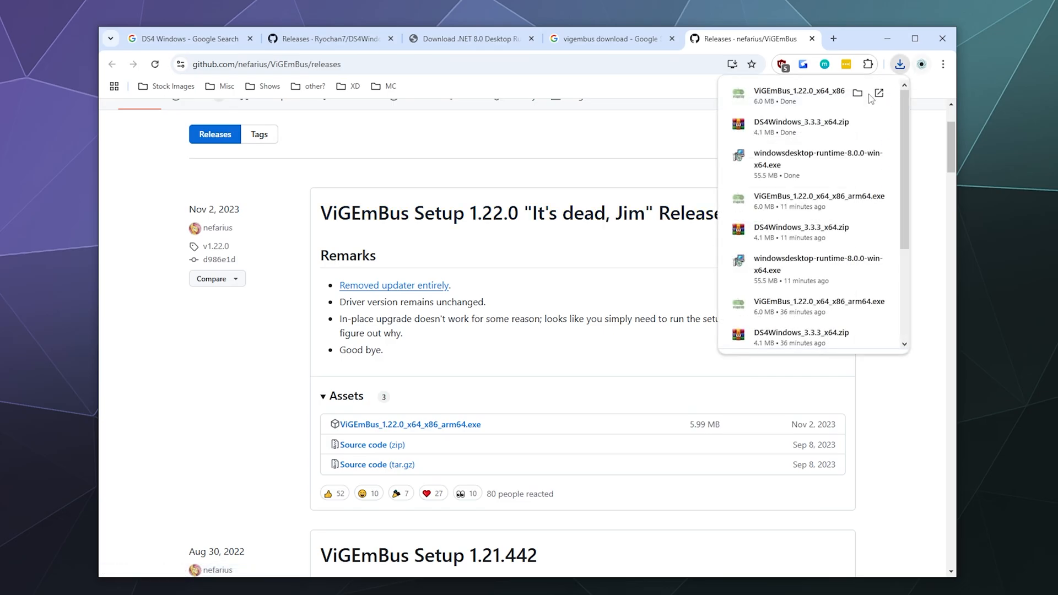
# Step: In DS4 Win 2025, briefly launch and cancel the .NET runtime installer and the ViGEmBus setup wizard
pyautogui.click(857, 92)
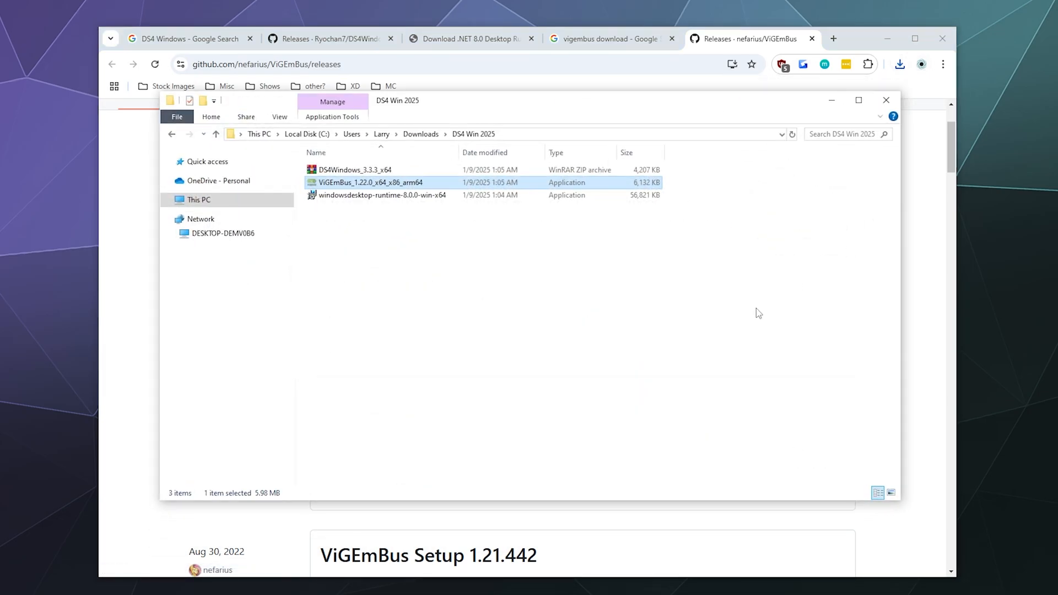
pyautogui.click(507, 229)
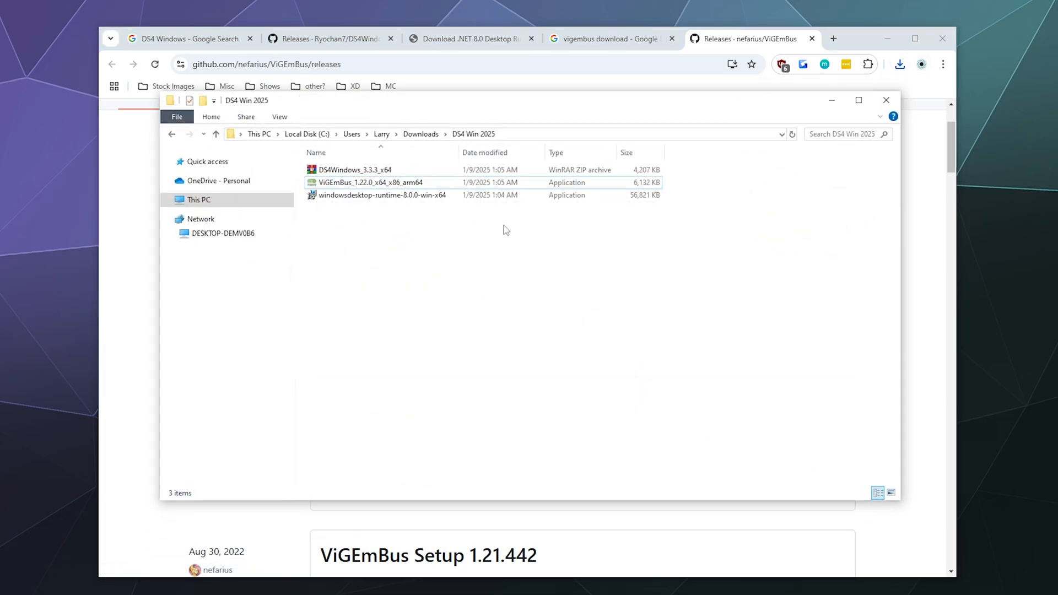
pyautogui.click(381, 195)
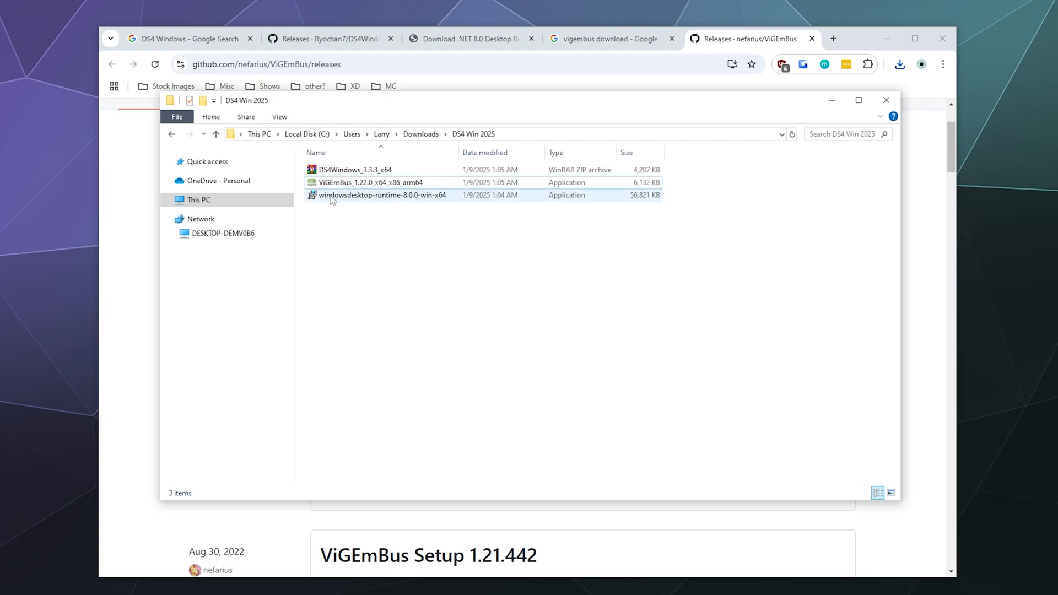
pyautogui.doubleClick(383, 195)
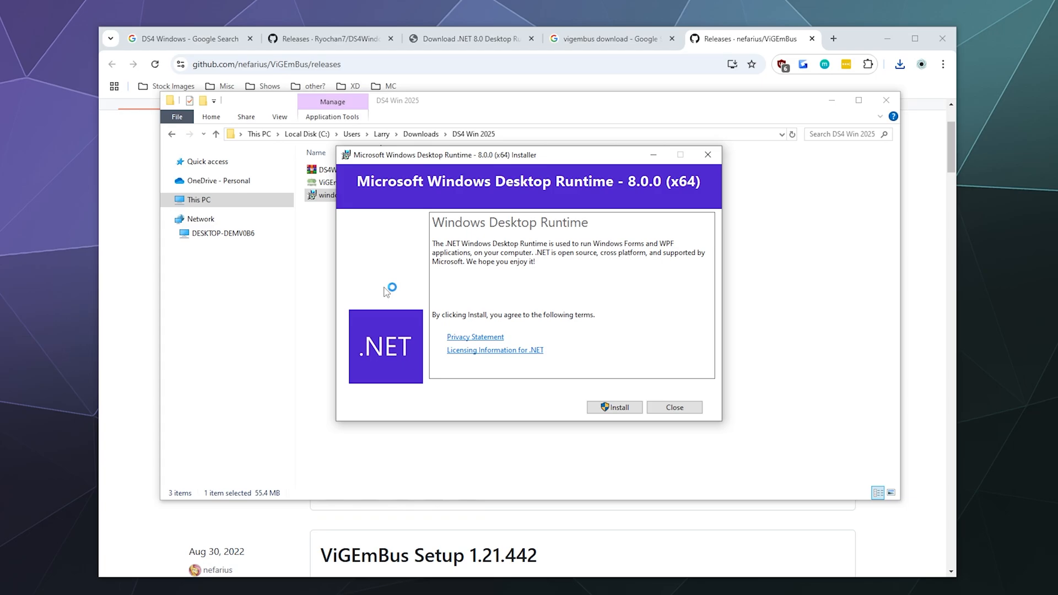
pyautogui.click(674, 408)
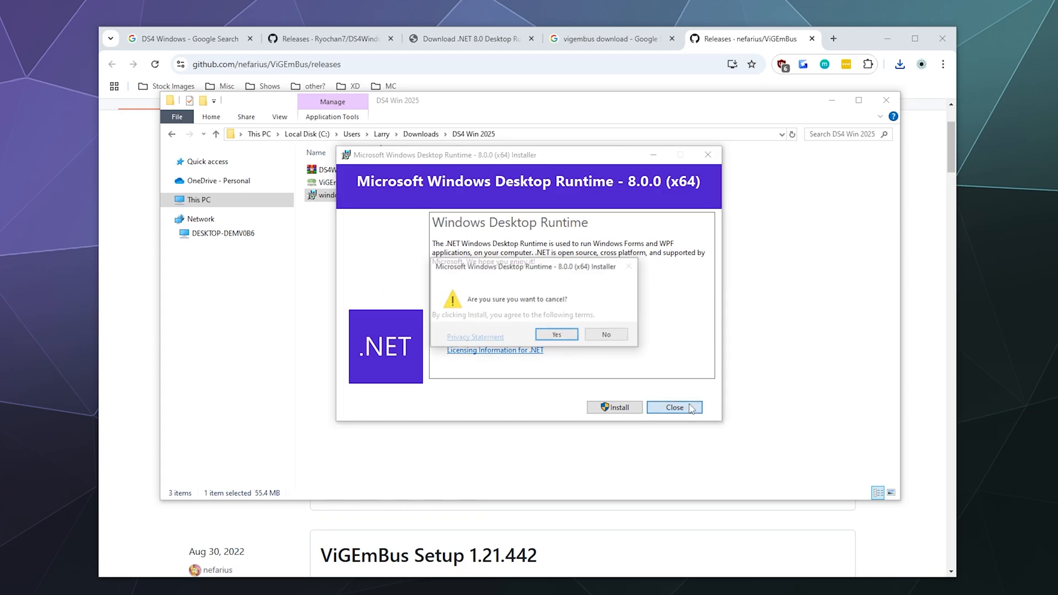
pyautogui.click(556, 335)
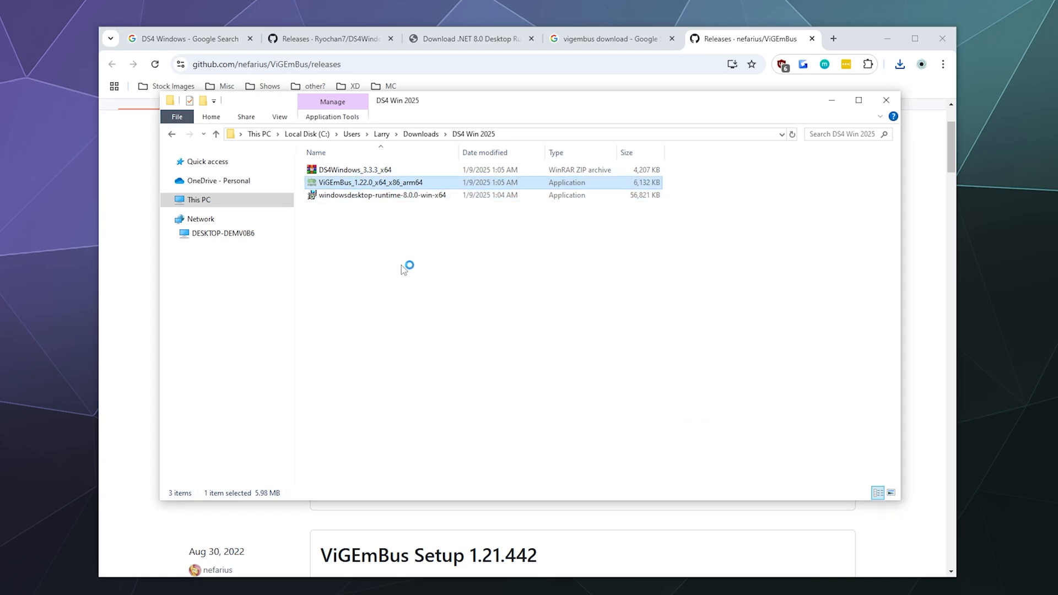
pyautogui.doubleClick(372, 183)
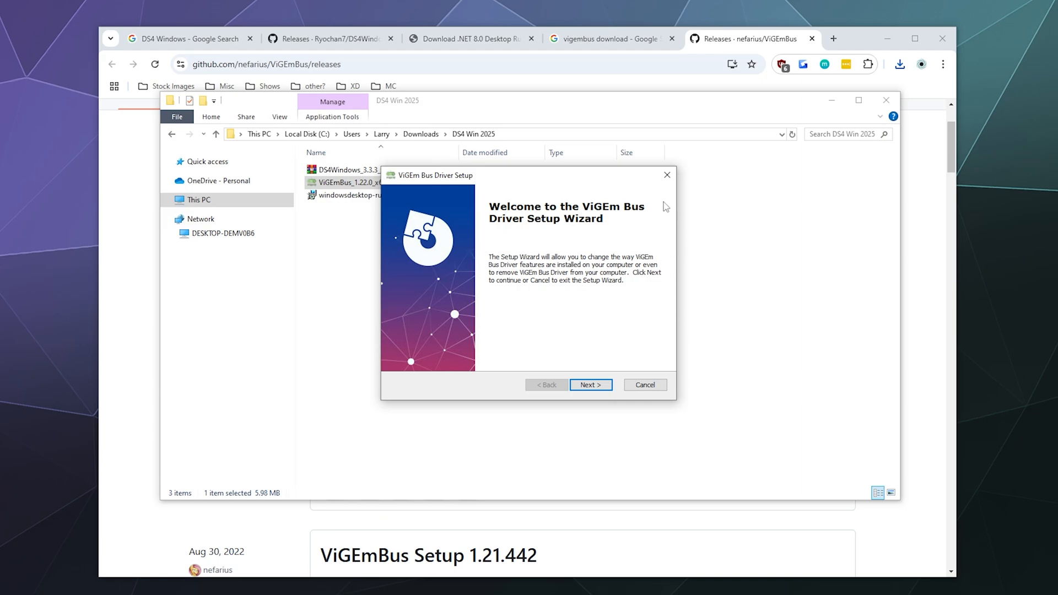
pyautogui.click(646, 385)
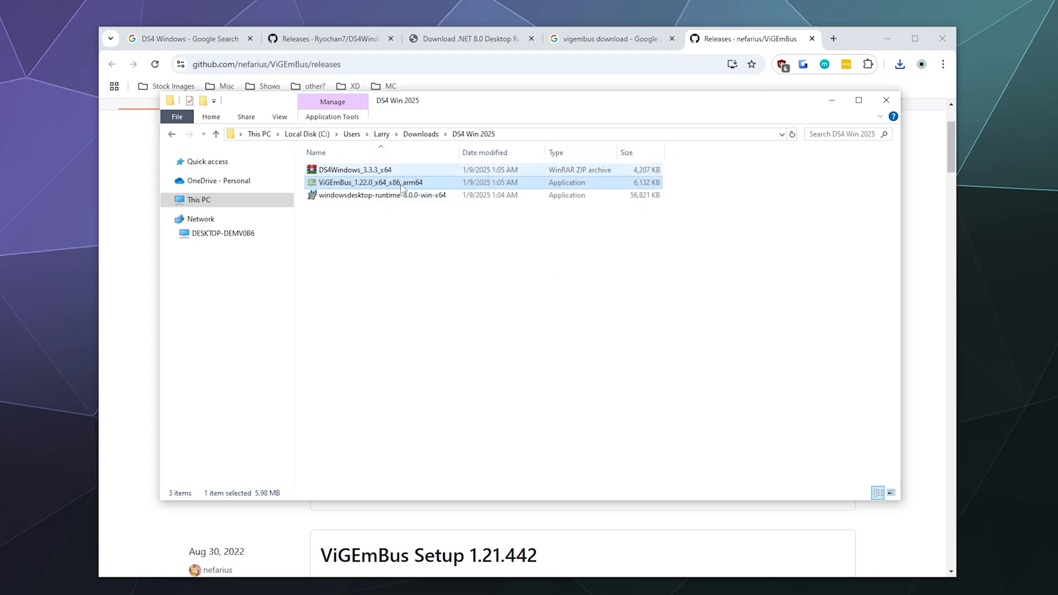
# Step: Extract the DS4Windows zip here and go into DS4Windows_3.3.3_x64 to the DS4Windows application
pyautogui.click(355, 170)
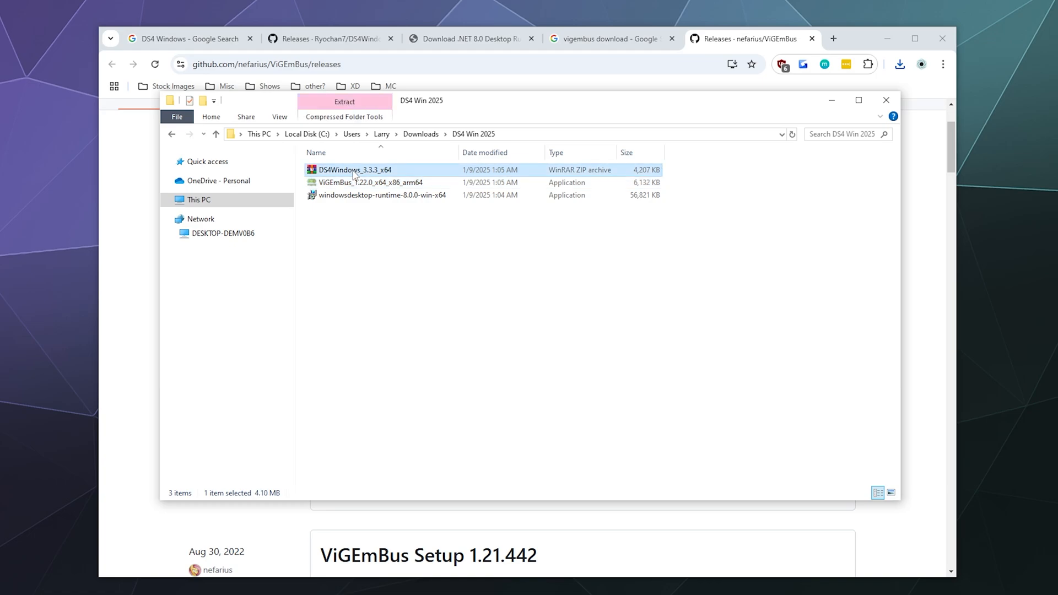
pyautogui.rightClick(355, 171)
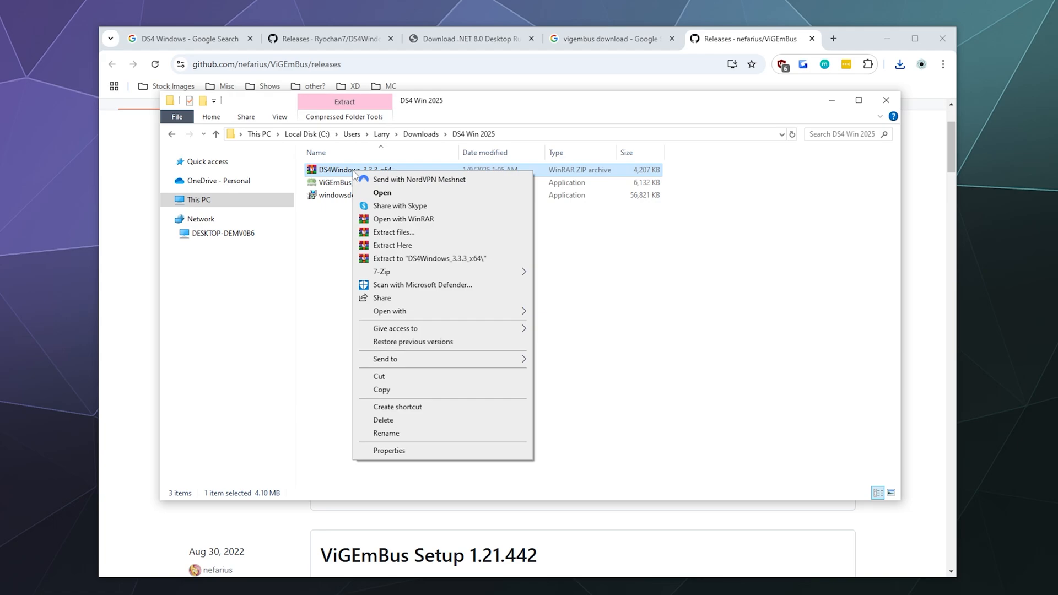
pyautogui.moveTo(423, 234)
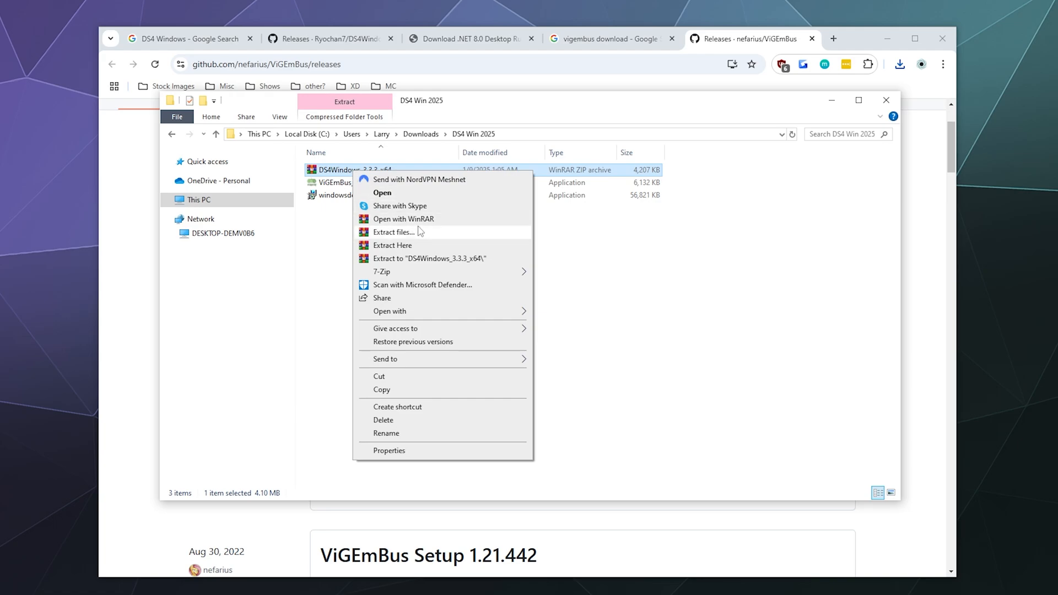
pyautogui.click(348, 295)
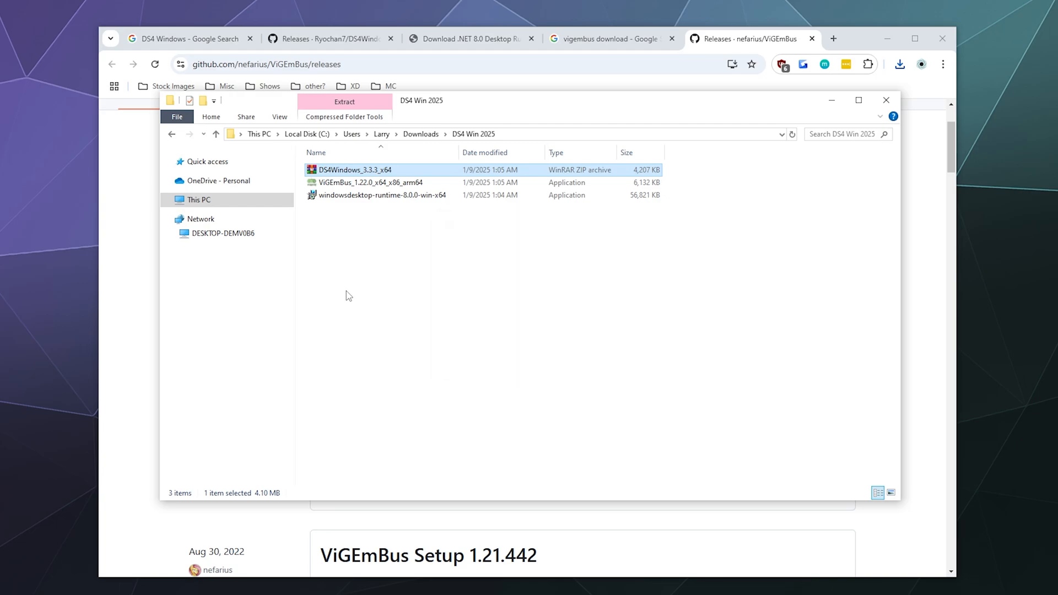
pyautogui.doubleClick(360, 169)
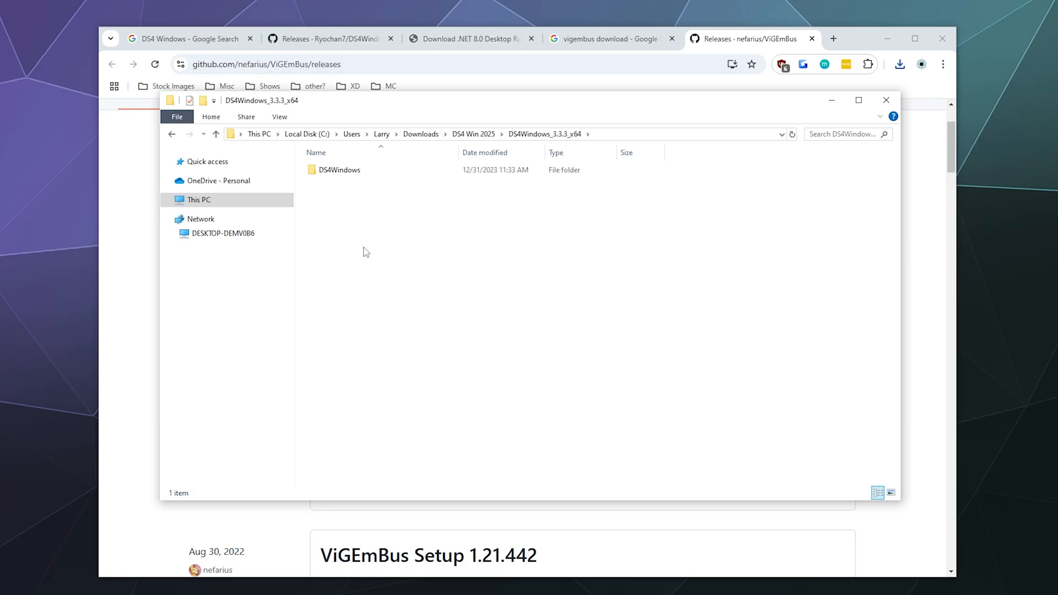
pyautogui.moveTo(370, 194)
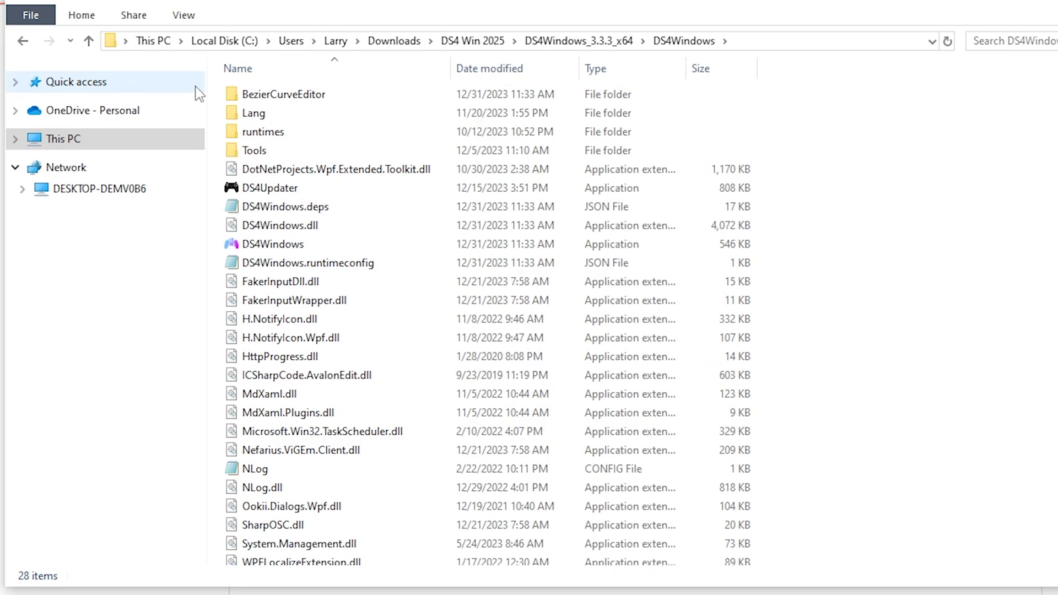
pyautogui.click(274, 243)
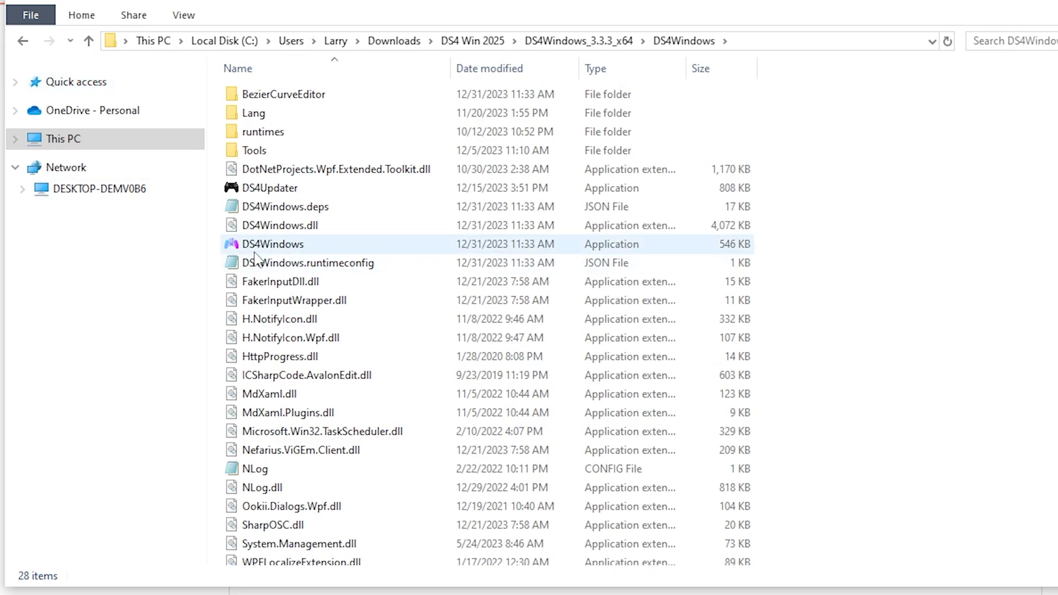
pyautogui.moveTo(260, 256)
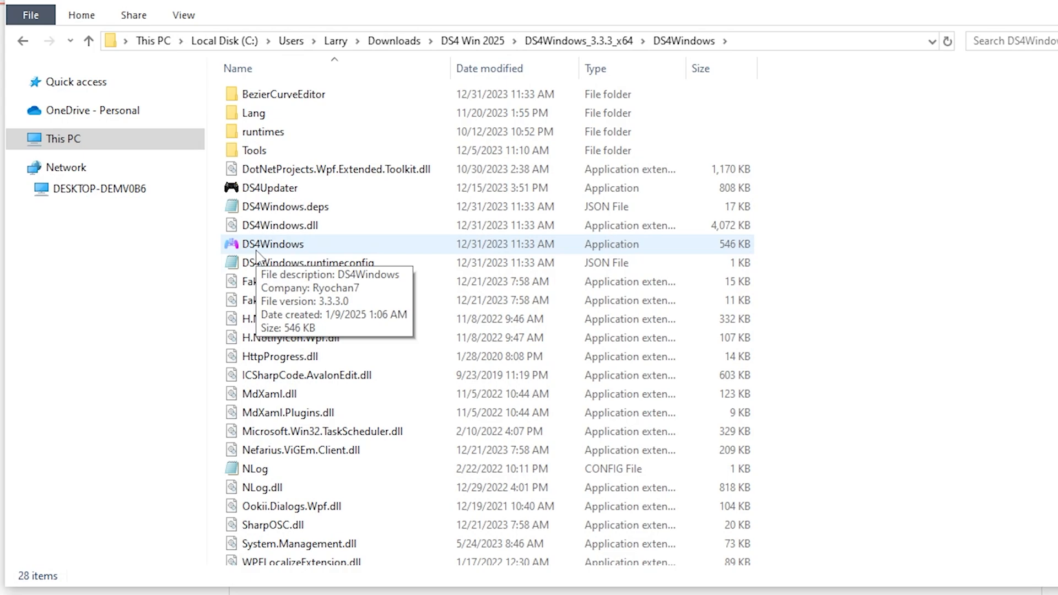
pyautogui.moveTo(408, 254)
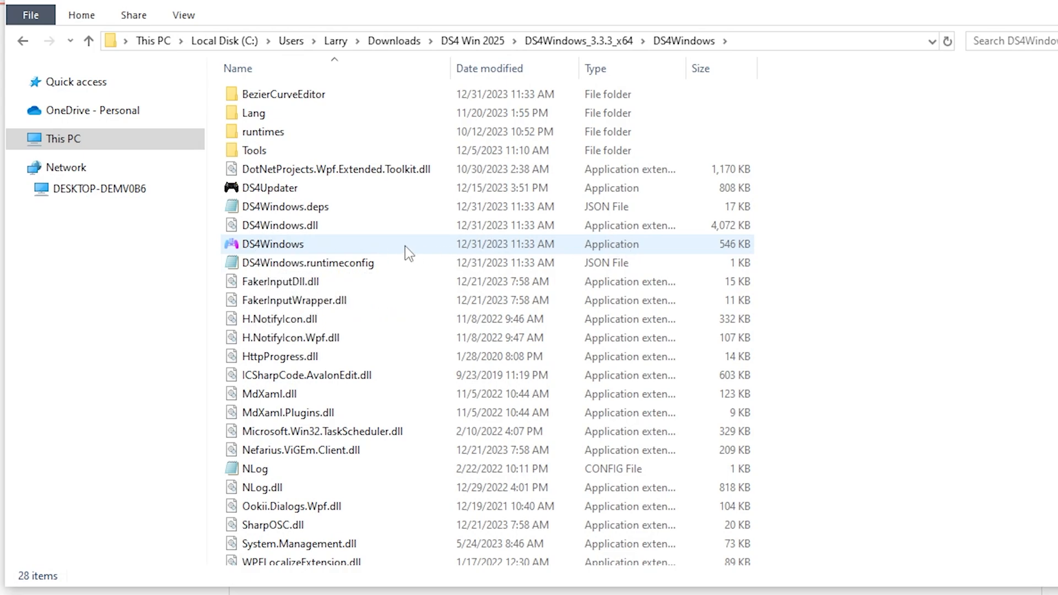
# Step: Launch DS4Windows.exe for the first time, reaching the Save Where prompt
pyautogui.doubleClick(273, 244)
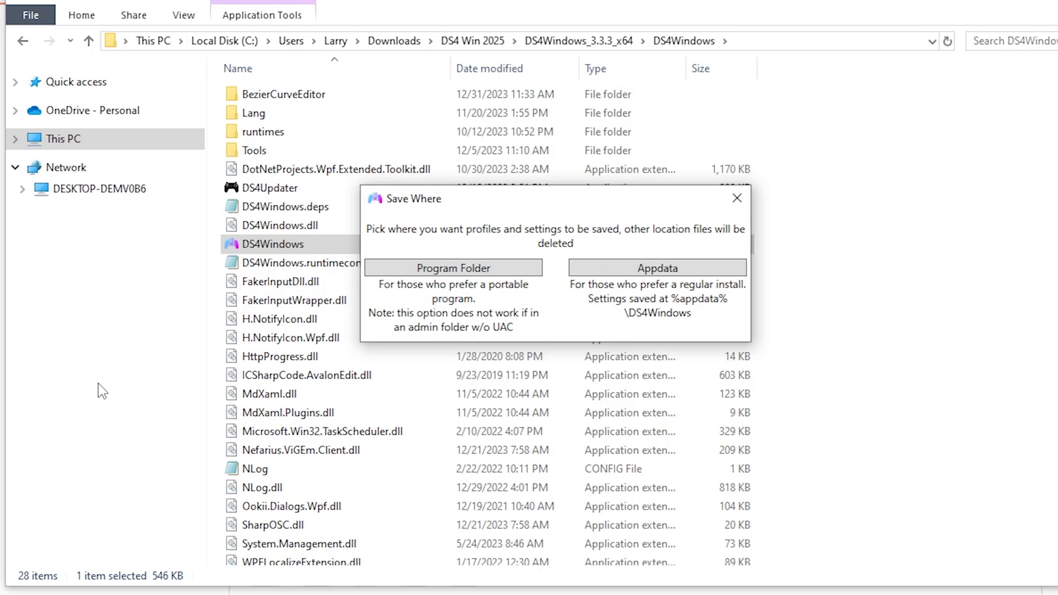
pyautogui.moveTo(430, 216)
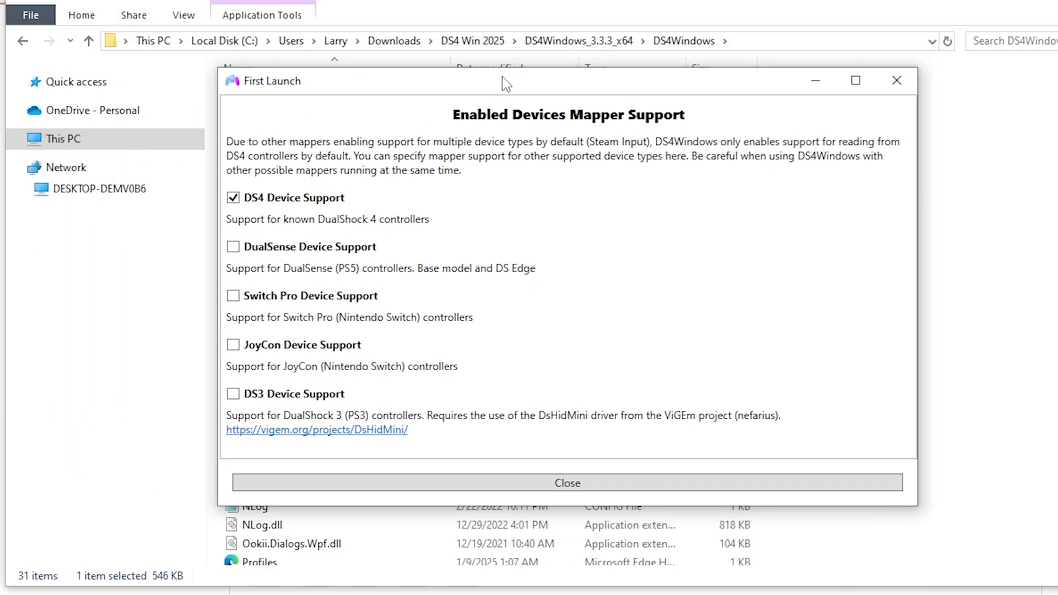
pyautogui.moveTo(505, 88)
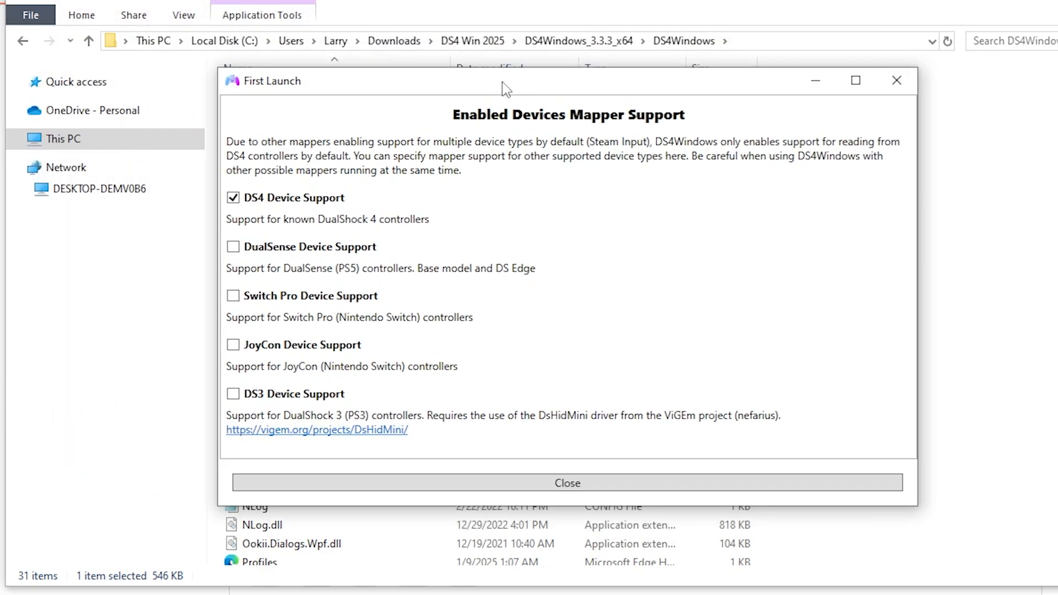
pyautogui.moveTo(248, 305)
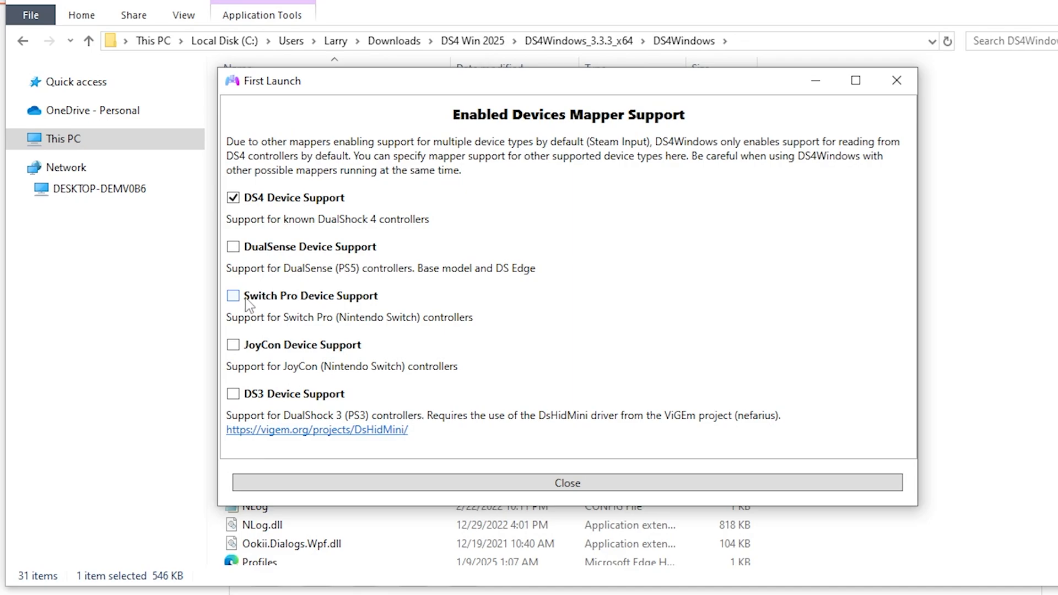
# Step: Enable Switch Pro Device Support, disable DS4 Device Support, and close to the empty controllers list
pyautogui.click(232, 295)
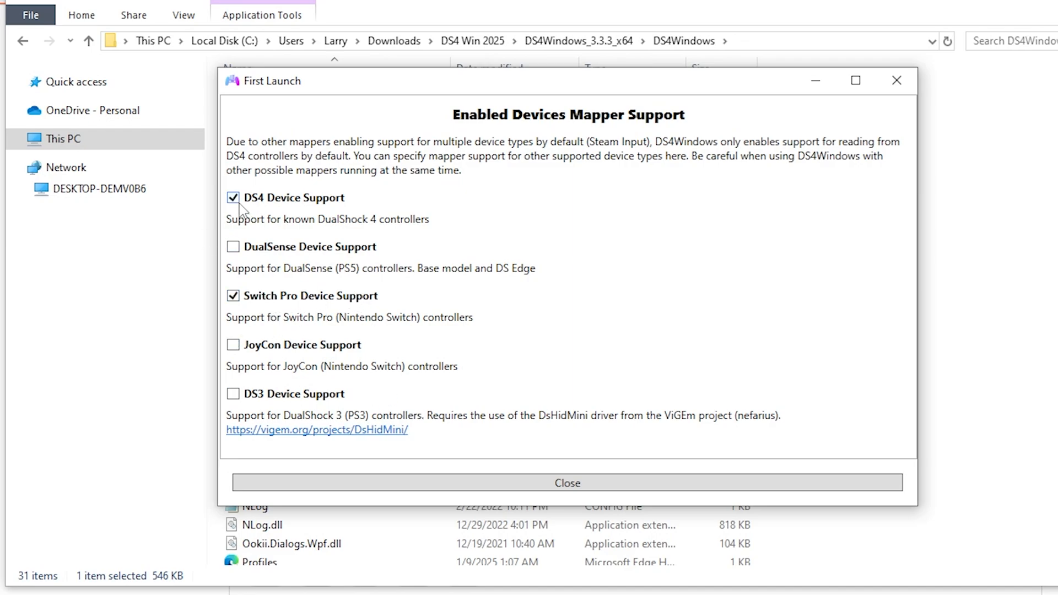
pyautogui.click(233, 197)
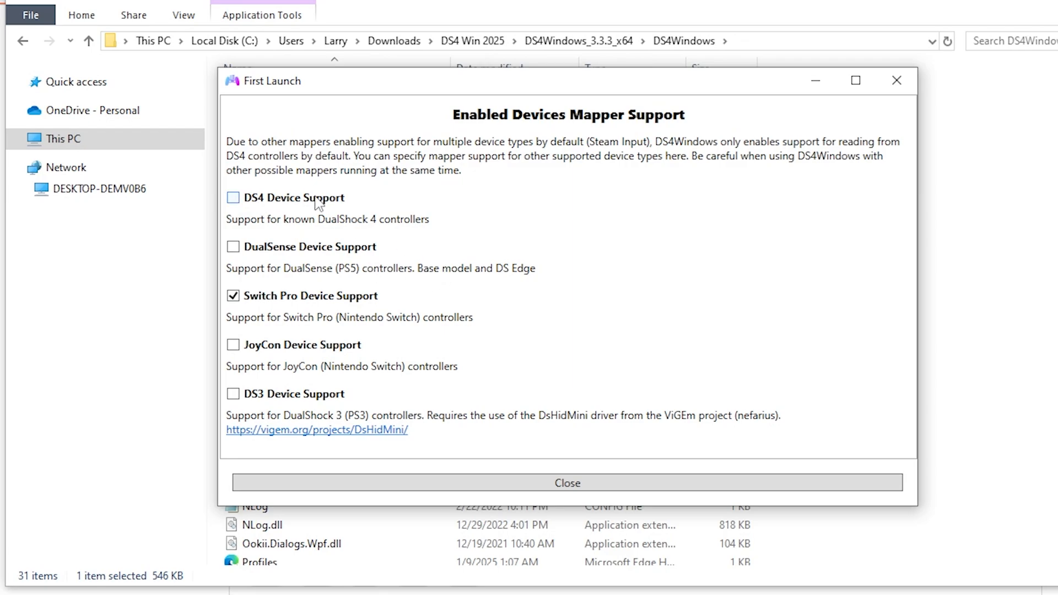
pyautogui.moveTo(319, 210)
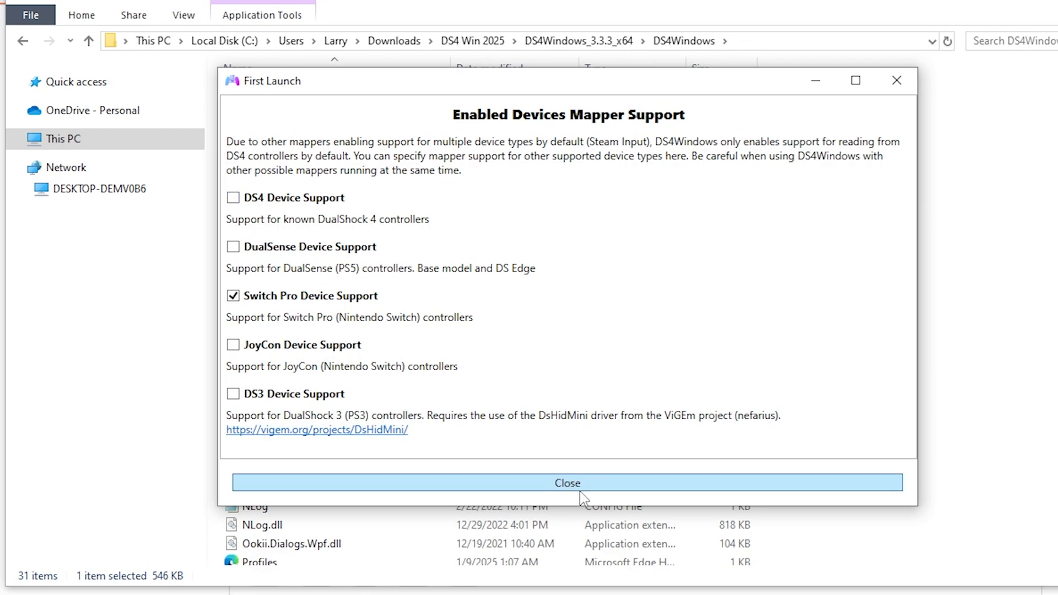
pyautogui.click(568, 483)
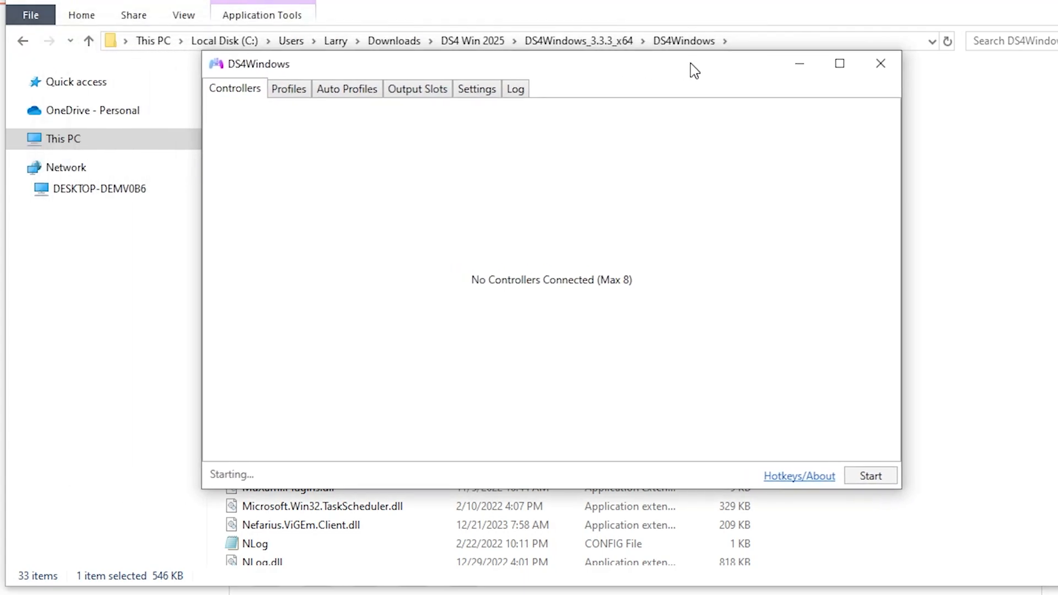
pyautogui.click(871, 477)
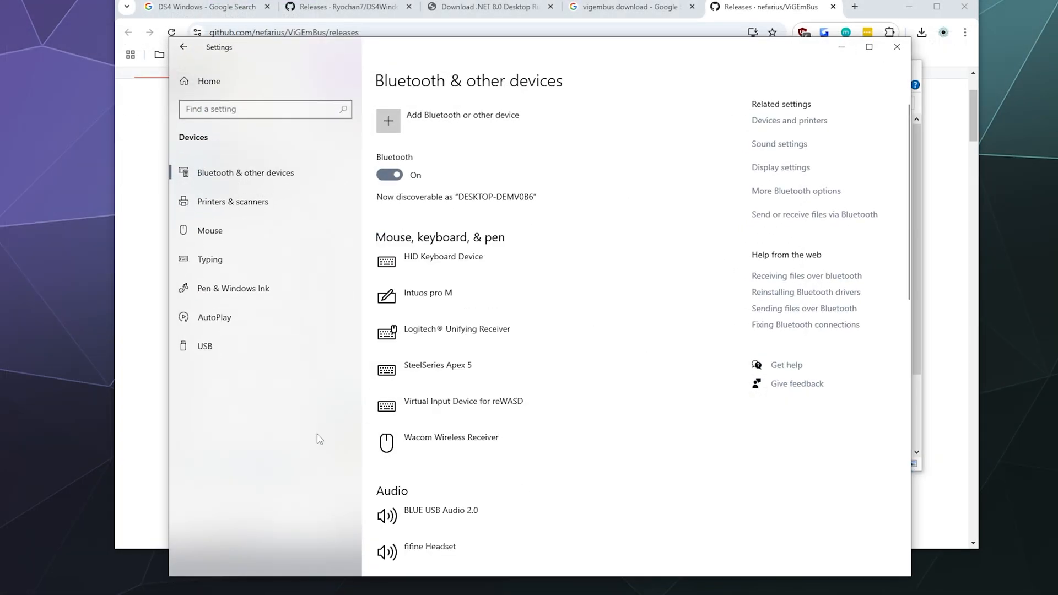
pyautogui.moveTo(293, 423)
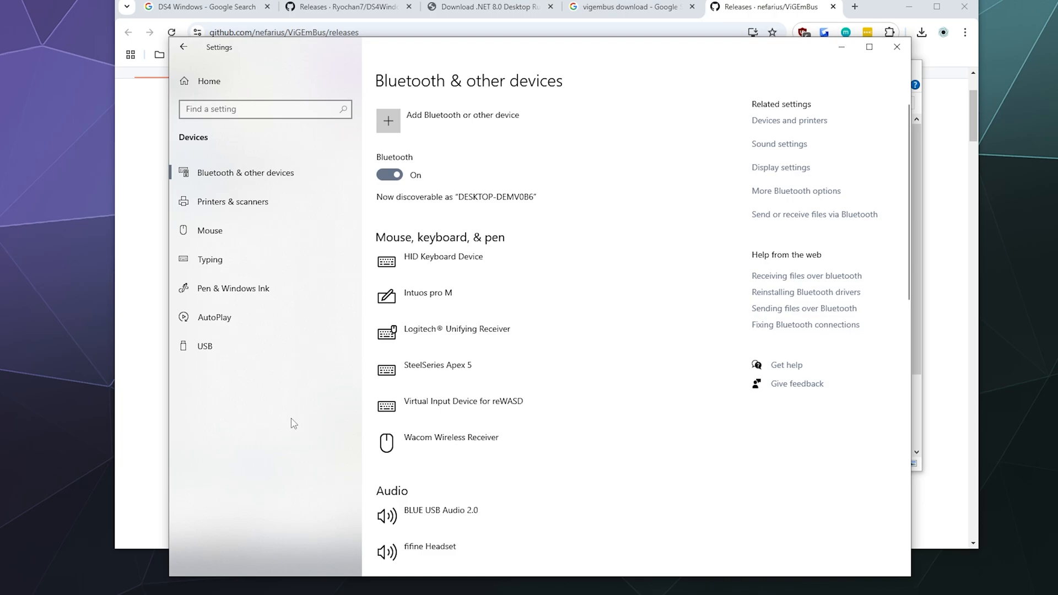
pyautogui.moveTo(291, 421)
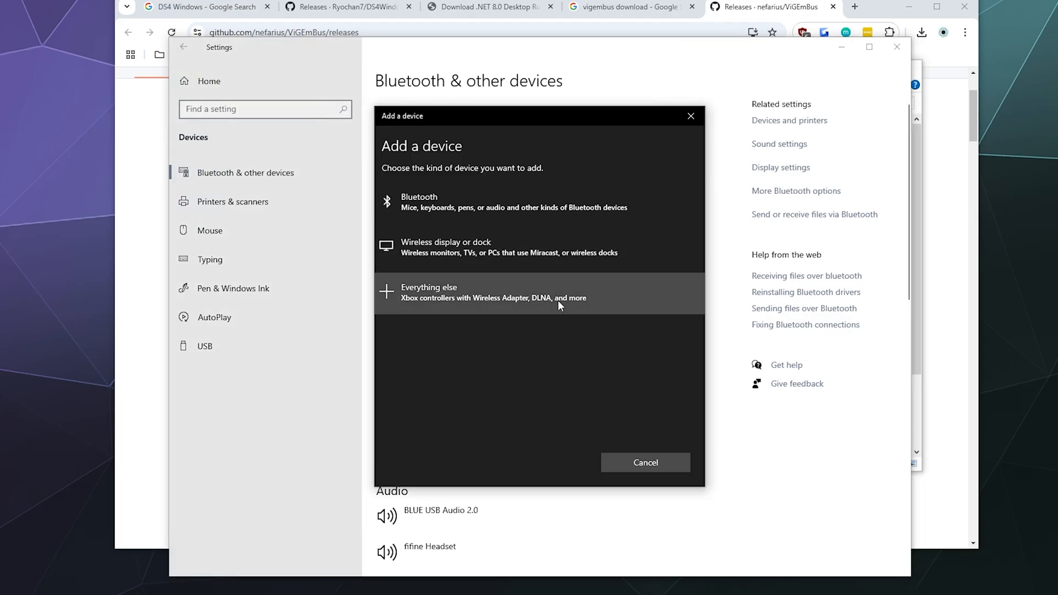
pyautogui.moveTo(430, 209)
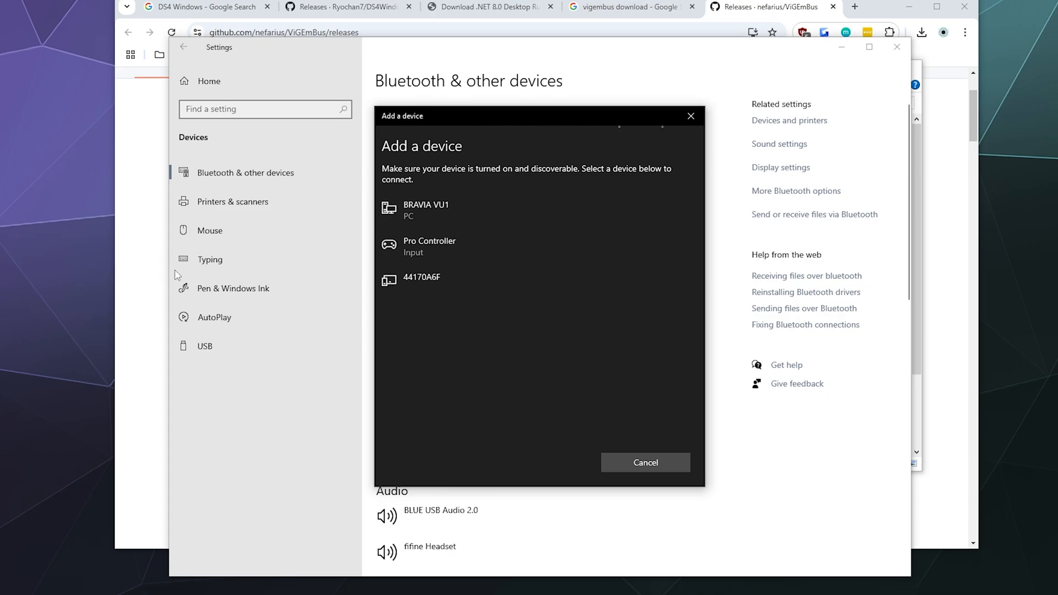
pyautogui.moveTo(507, 253)
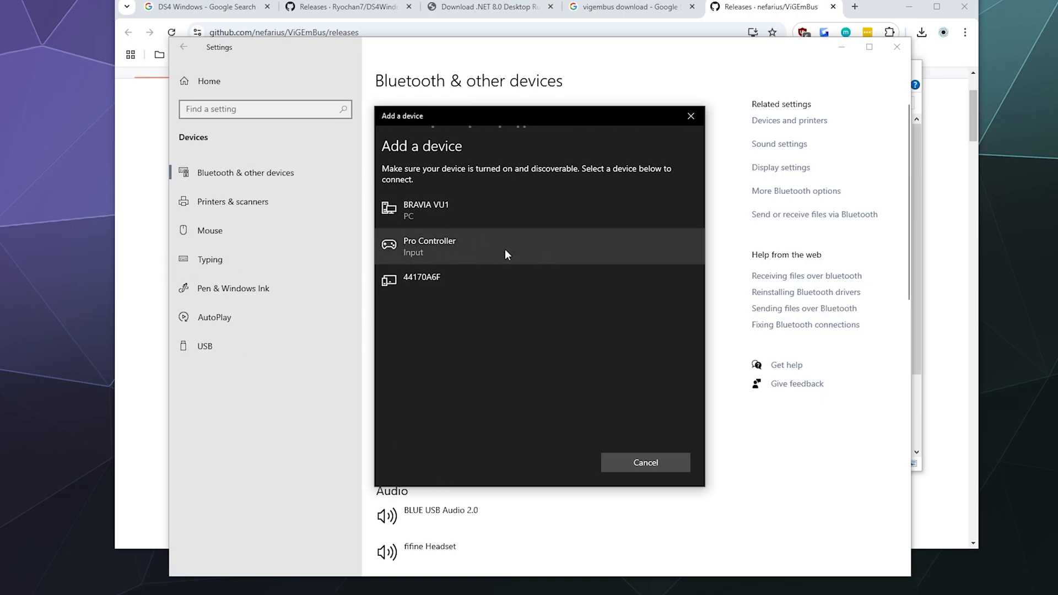
# Step: Pair the Pro Controller over Bluetooth so DS4Windows lists a Switch Pro at 100% battery
pyautogui.click(451, 246)
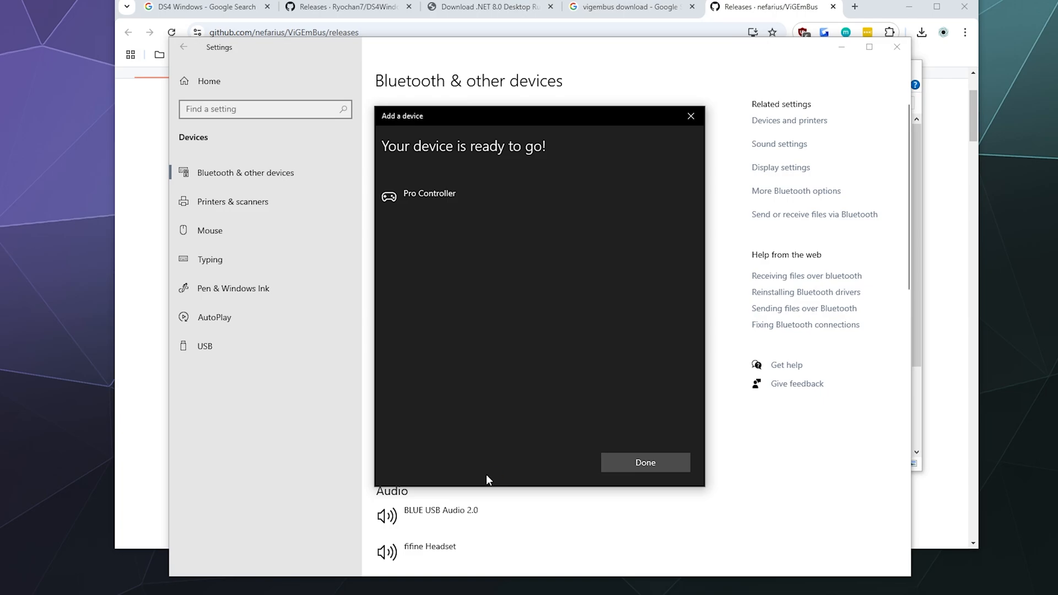
pyautogui.click(646, 462)
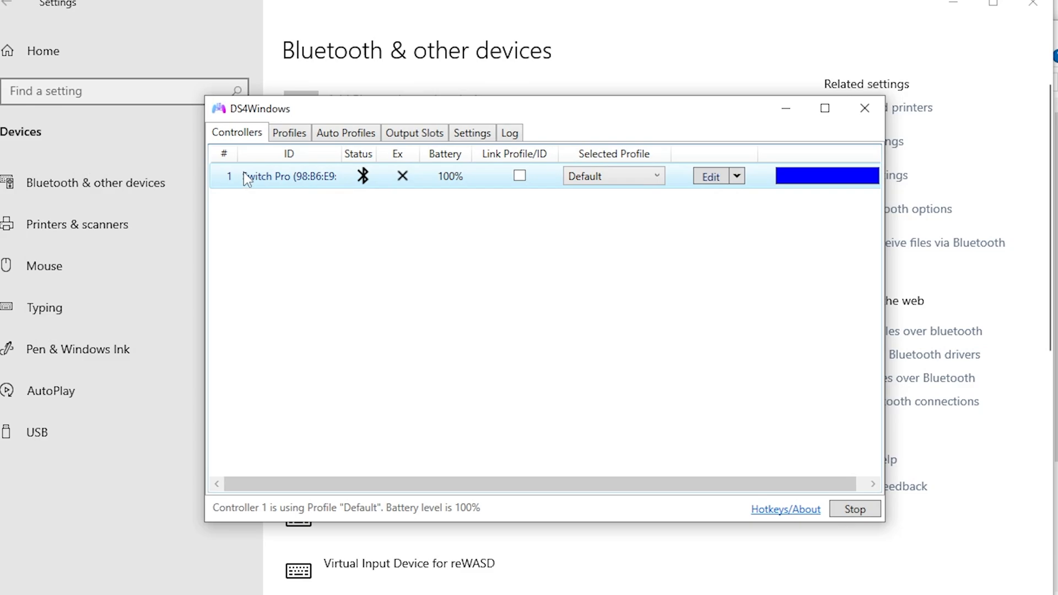
pyautogui.moveTo(249, 179)
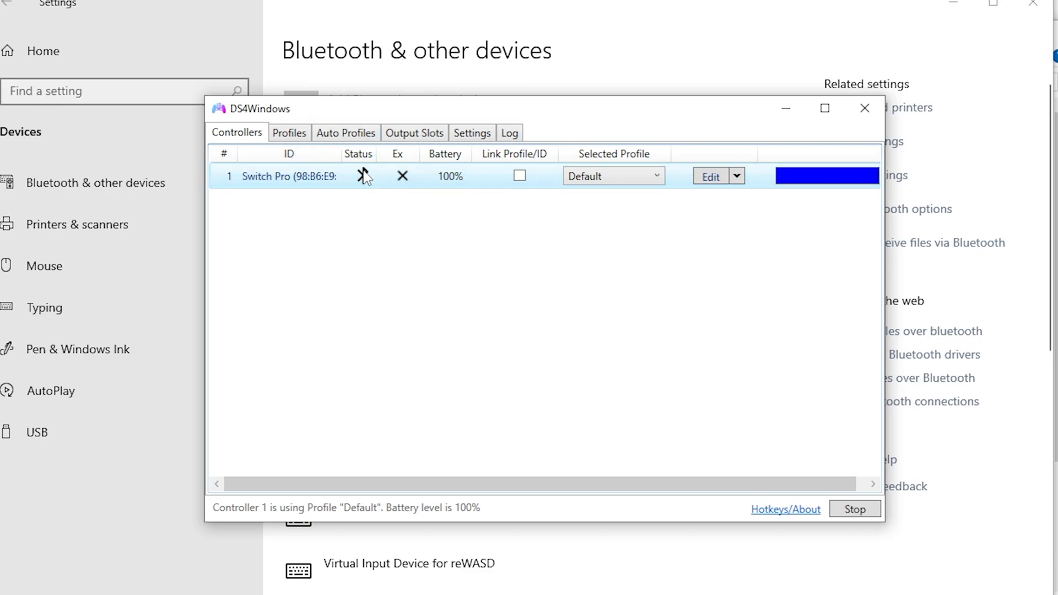
pyautogui.moveTo(365, 294)
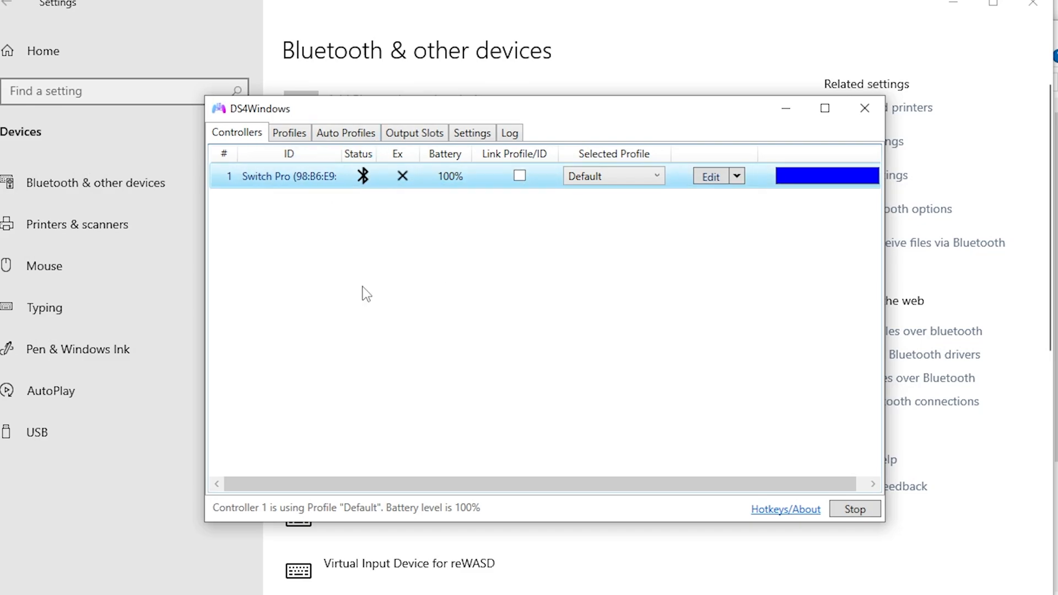
pyautogui.moveTo(366, 283)
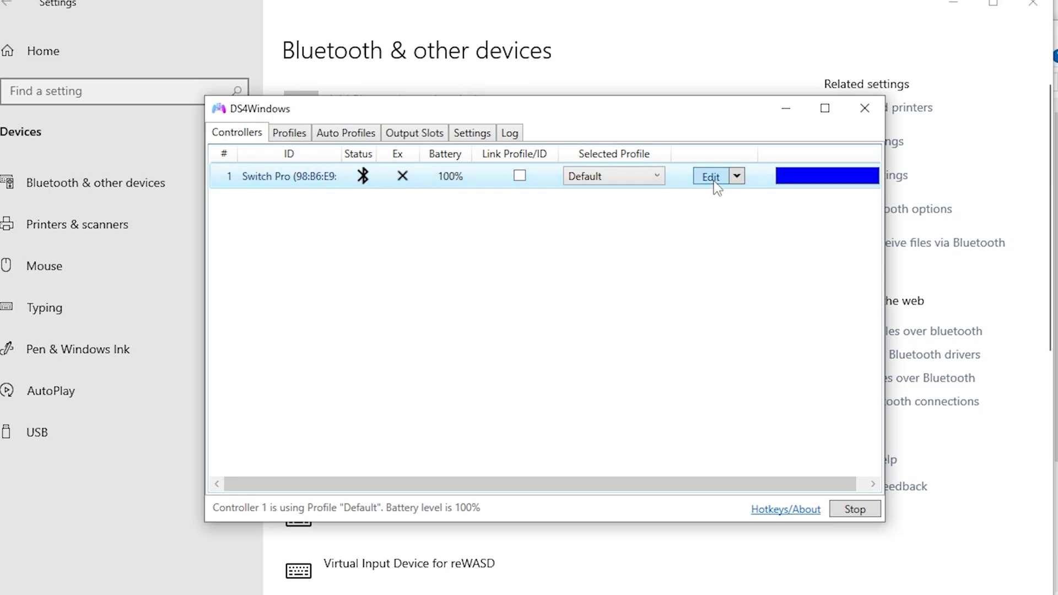
pyautogui.click(710, 175)
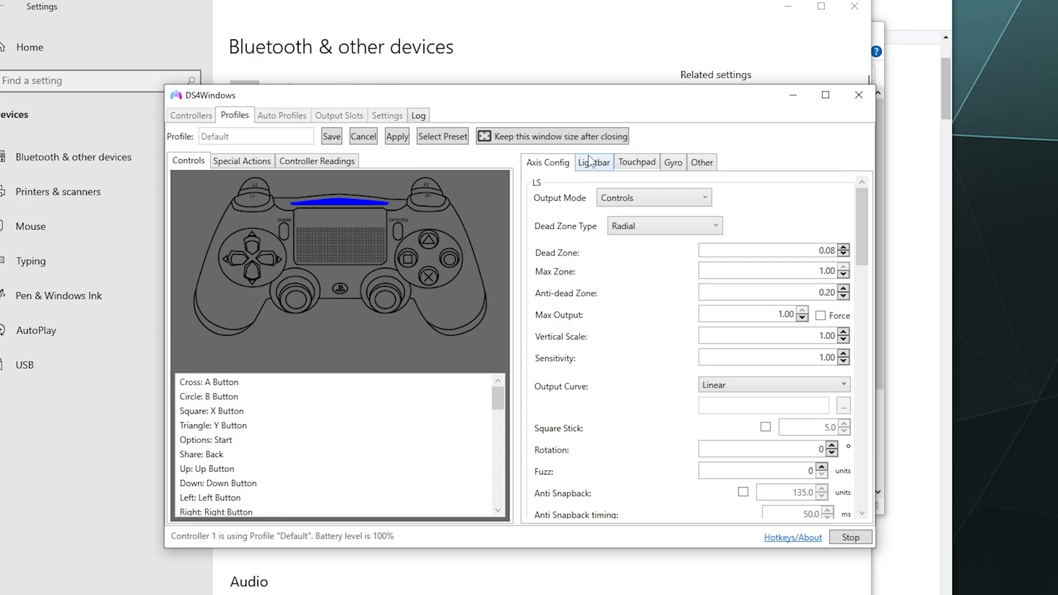
pyautogui.click(298, 300)
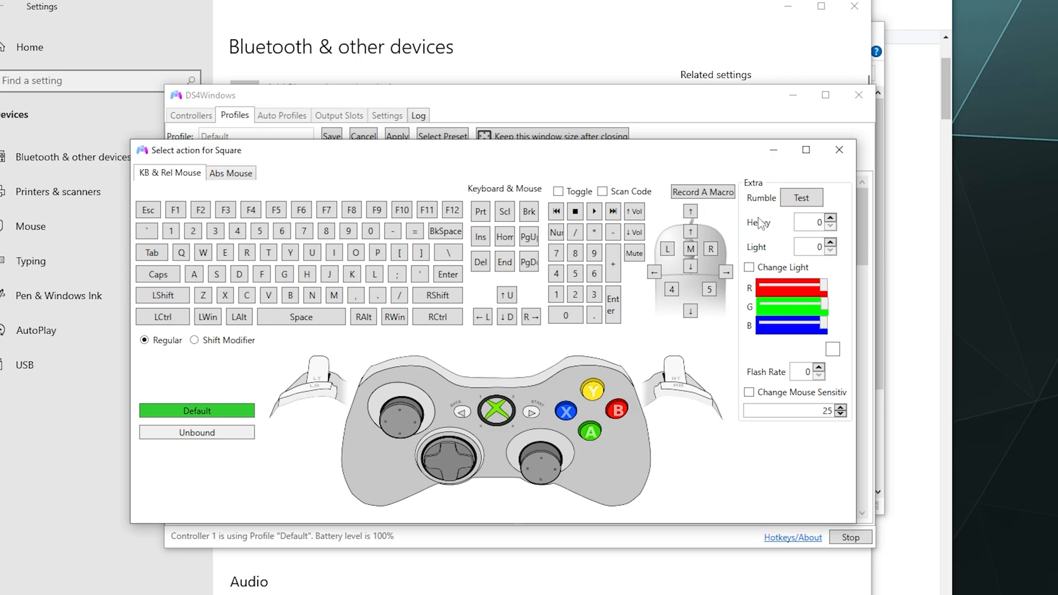
pyautogui.click(839, 150)
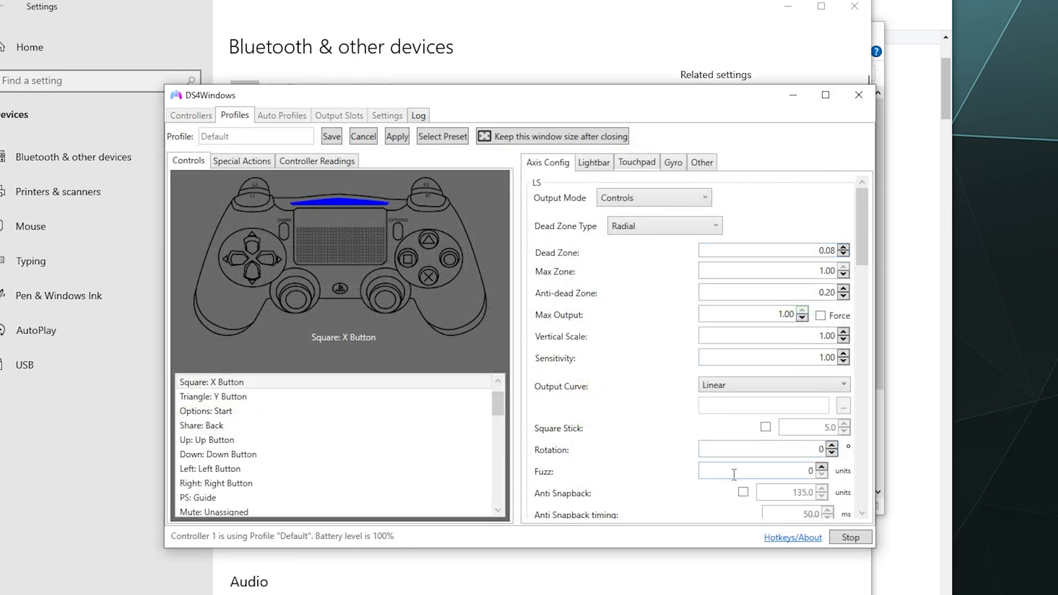
pyautogui.moveTo(466, 258)
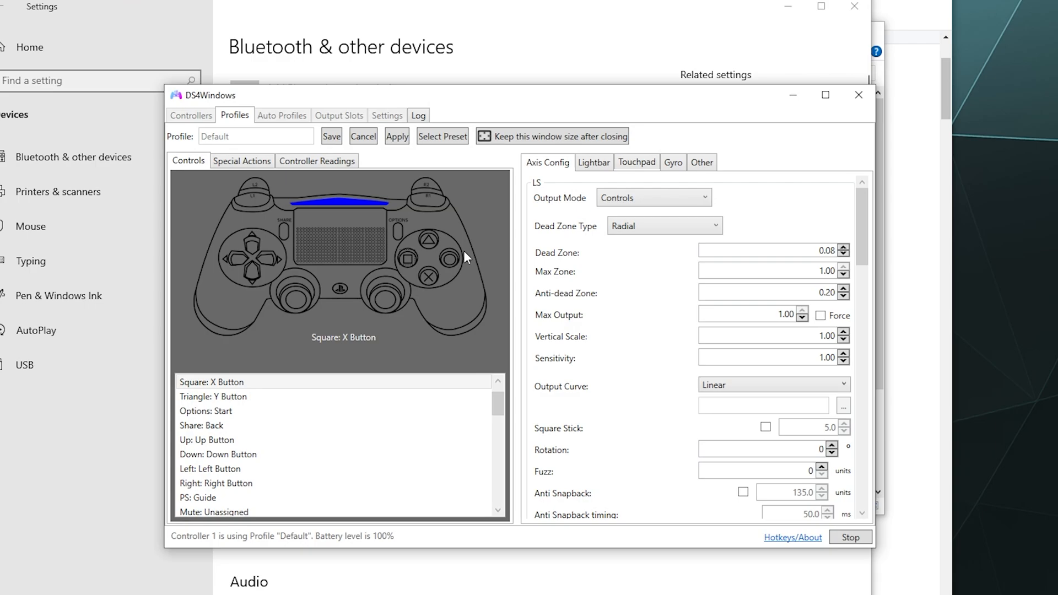
pyautogui.scroll(-3)
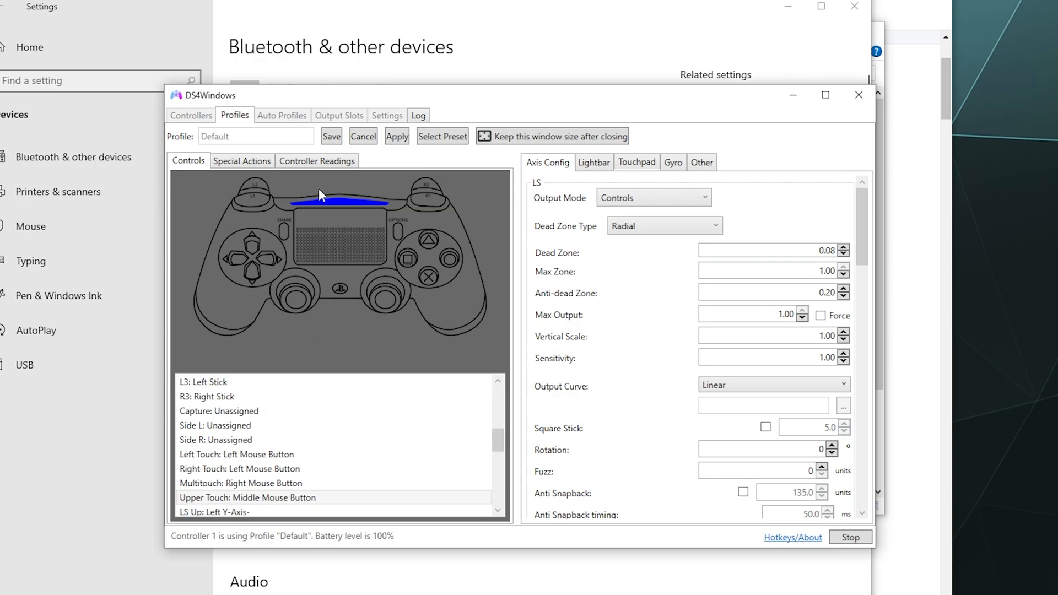
pyautogui.click(192, 116)
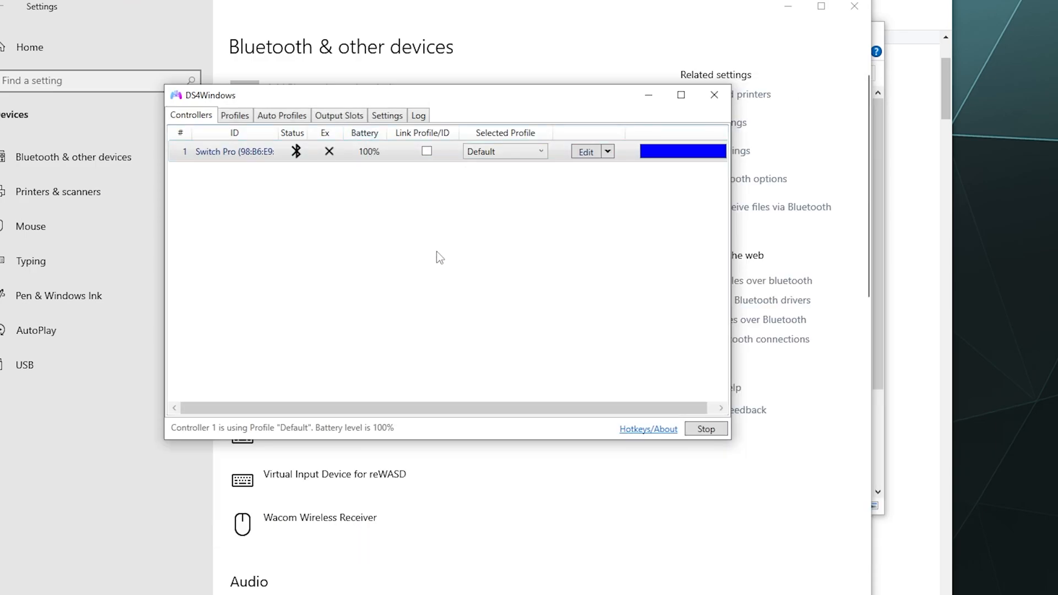